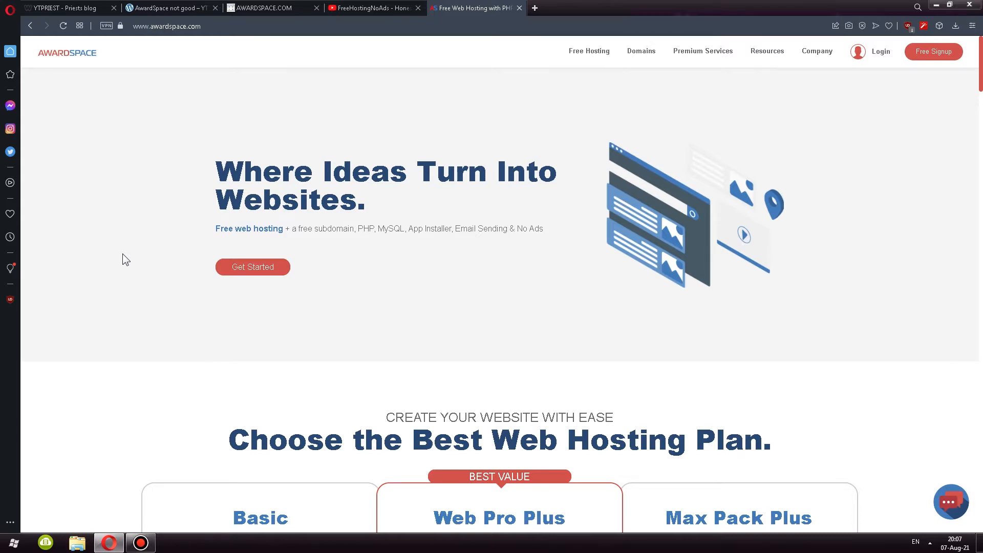
Scroll the Weebly free webhosts quick reviews post, then view the 'AwardSpace not good' test post
{"action": "left_click", "coordinate": [60, 7]}
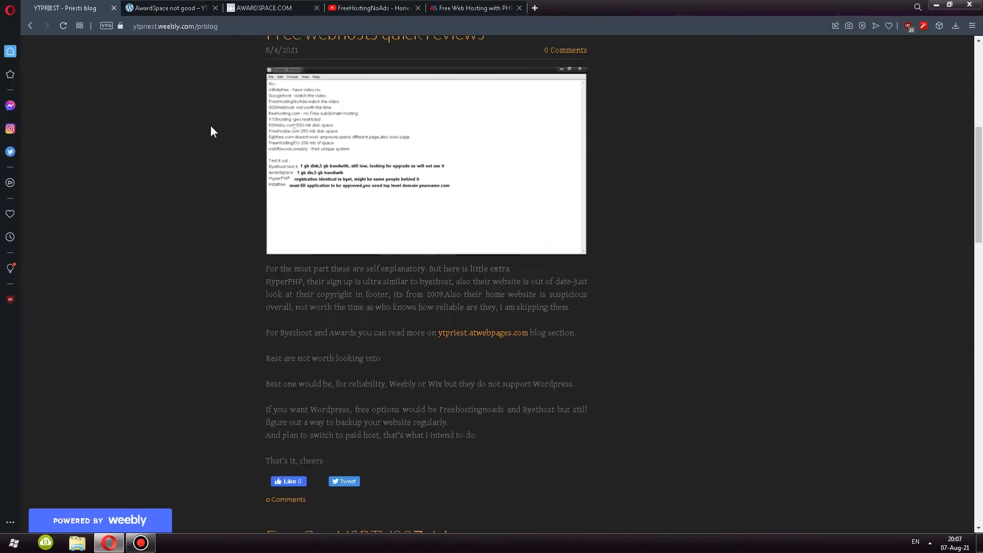
{"action": "scroll", "scroll_direction": "up", "scroll_amount": 3}
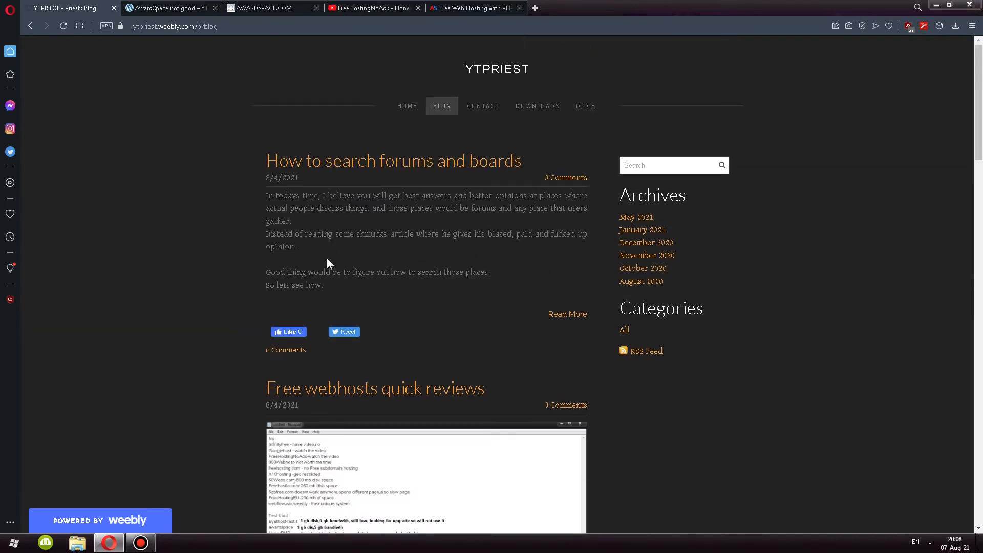
{"action": "scroll", "scroll_direction": "down", "scroll_amount": 3}
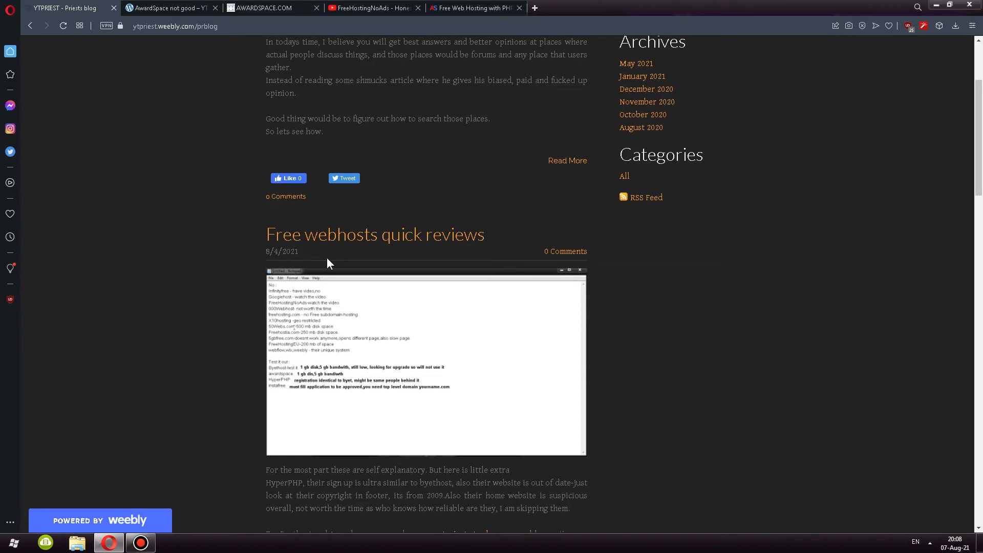
{"action": "mouse_move", "coordinate": [300, 308]}
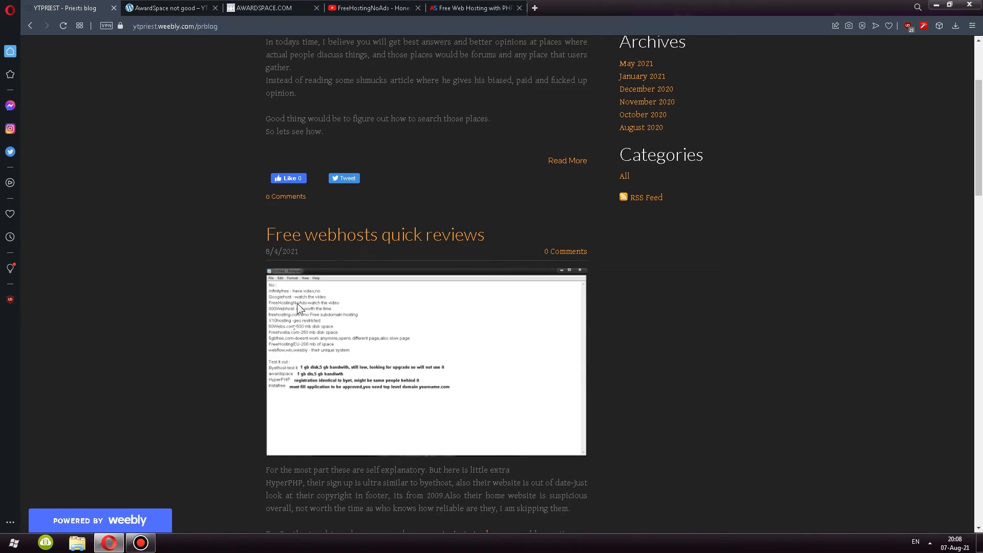
{"action": "left_click", "coordinate": [170, 8]}
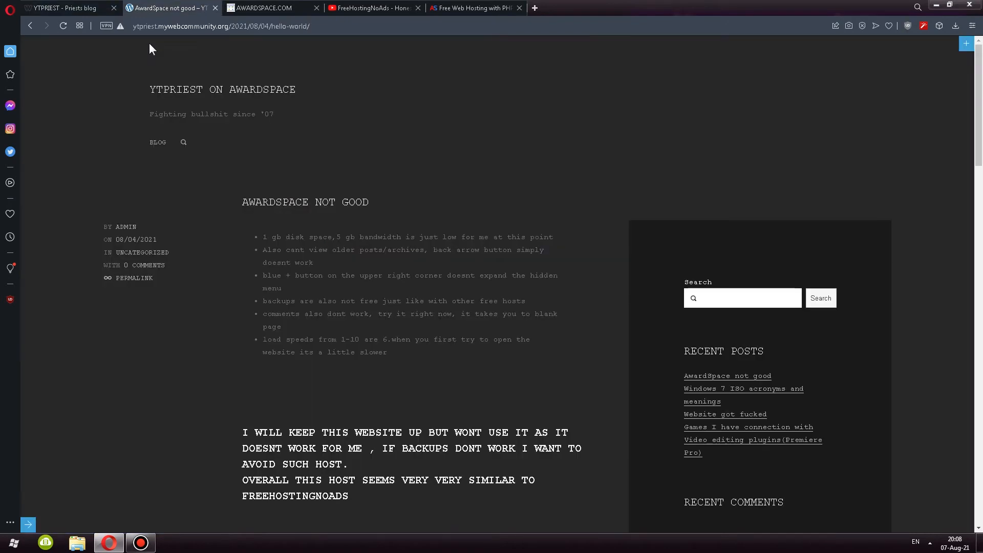
{"action": "scroll", "scroll_direction": "down", "scroll_amount": 3}
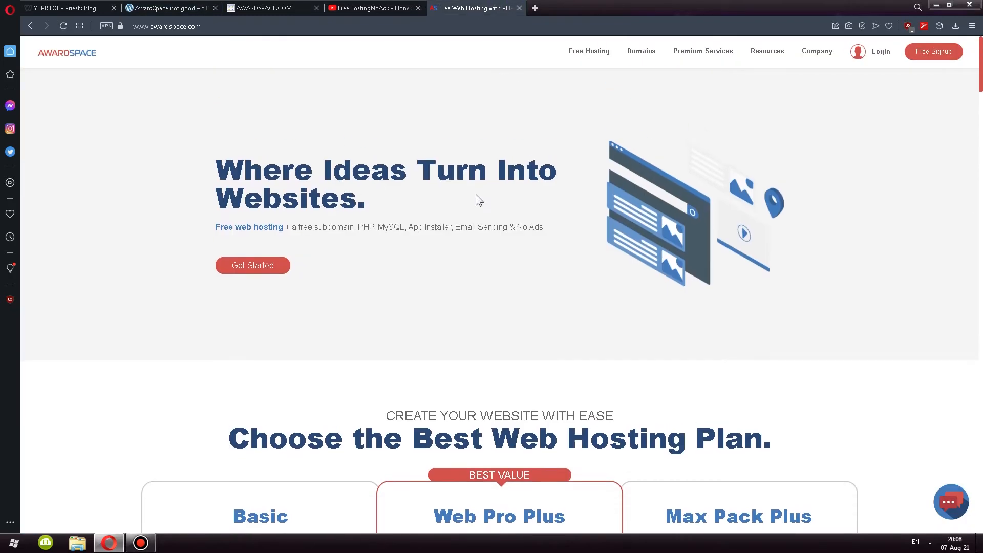
{"action": "scroll", "scroll_direction": "down", "scroll_amount": 3}
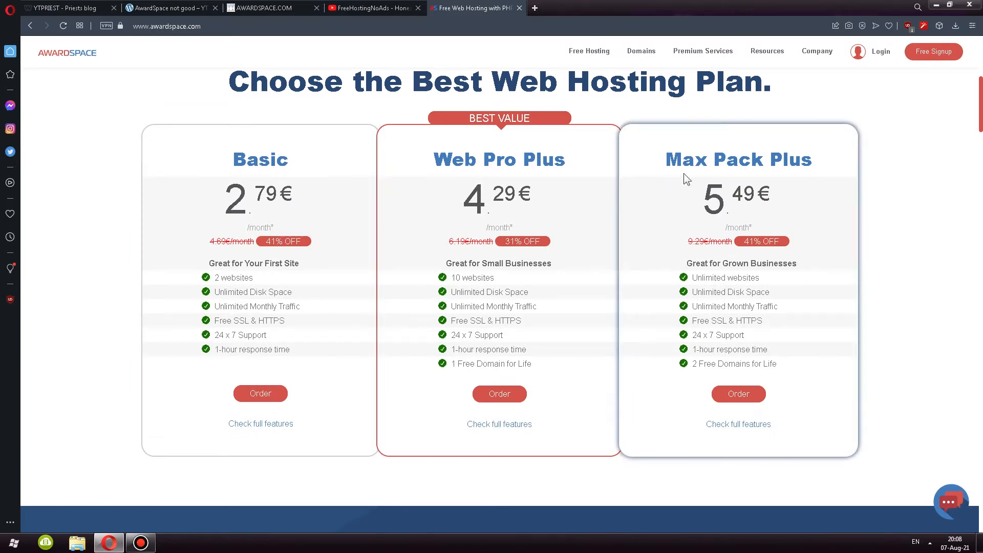
{"action": "mouse_move", "coordinate": [278, 243]}
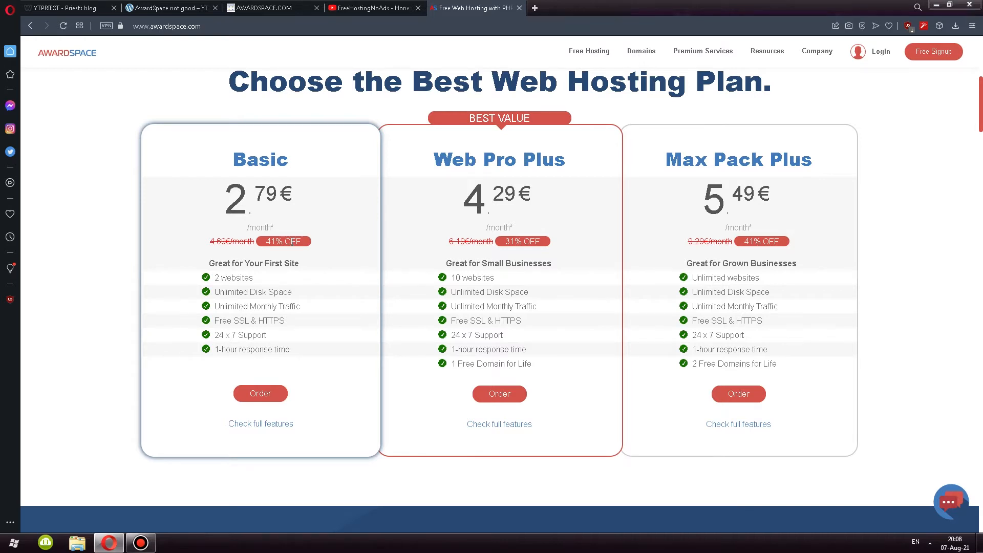
{"action": "scroll", "scroll_direction": "up", "scroll_amount": 3}
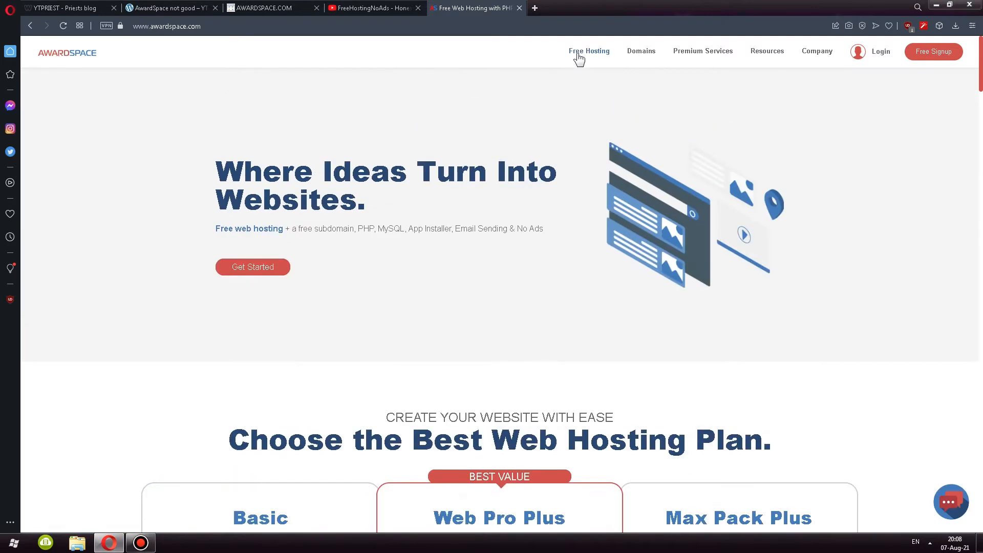
Open the Free Hosting page and highlight its 1000MB disk space and 99.9% uptime claims
{"action": "left_click", "coordinate": [588, 50]}
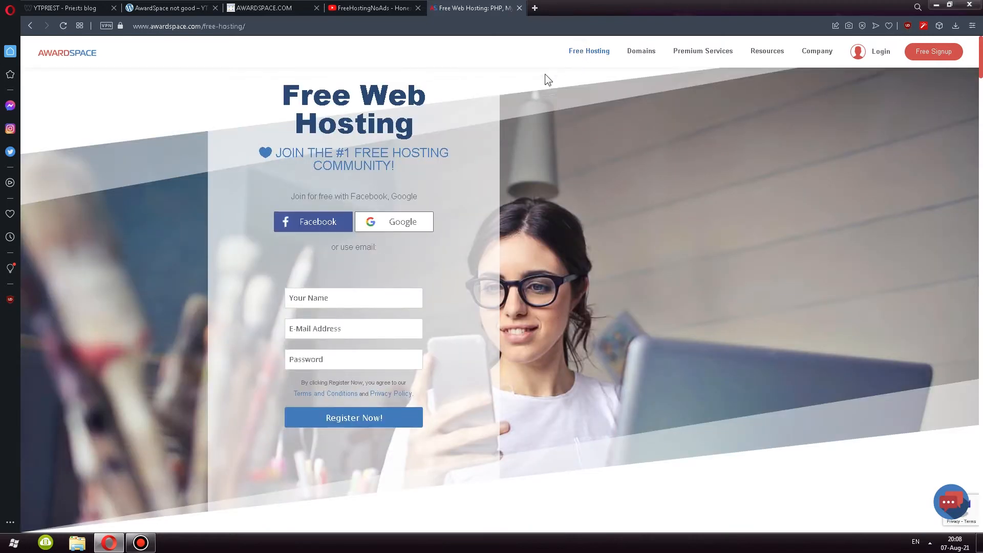
{"action": "scroll", "scroll_direction": "down", "scroll_amount": 3}
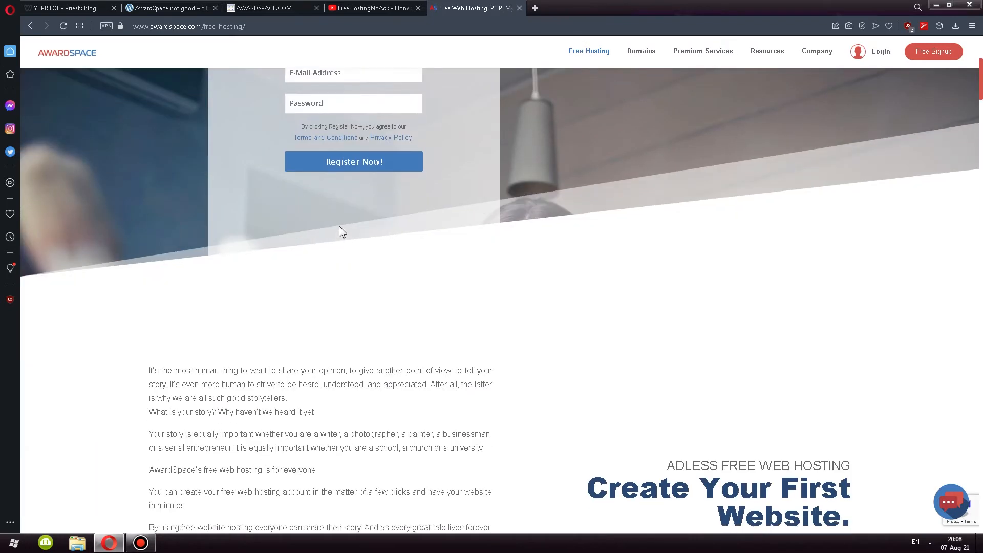
{"action": "scroll", "scroll_direction": "down", "scroll_amount": 3}
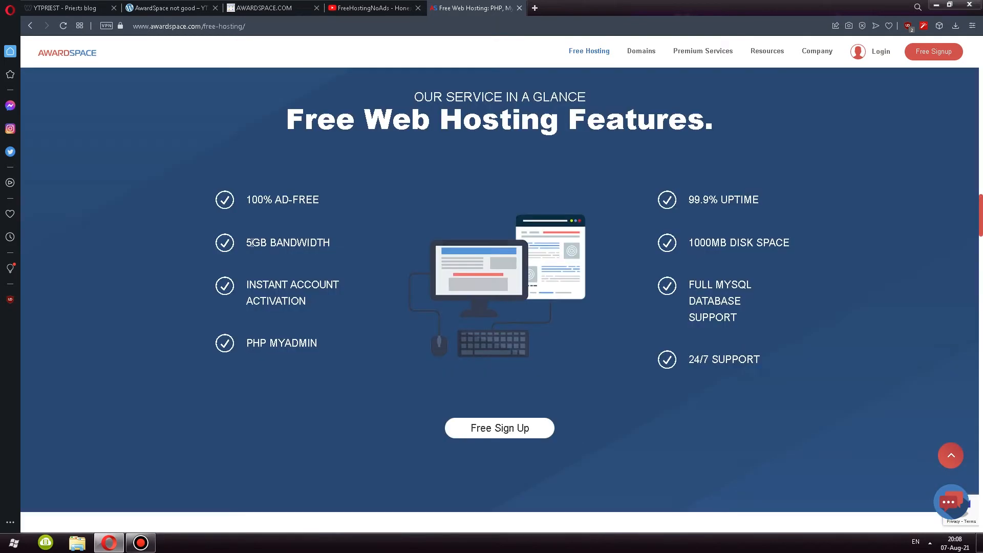
{"action": "mouse_move", "coordinate": [690, 243]}
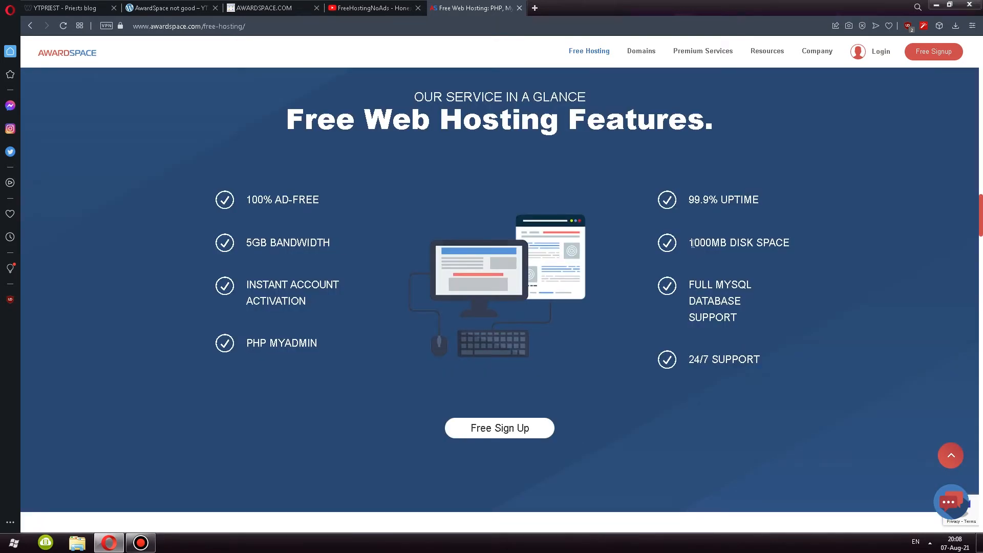
{"action": "double_click", "coordinate": [742, 242]}
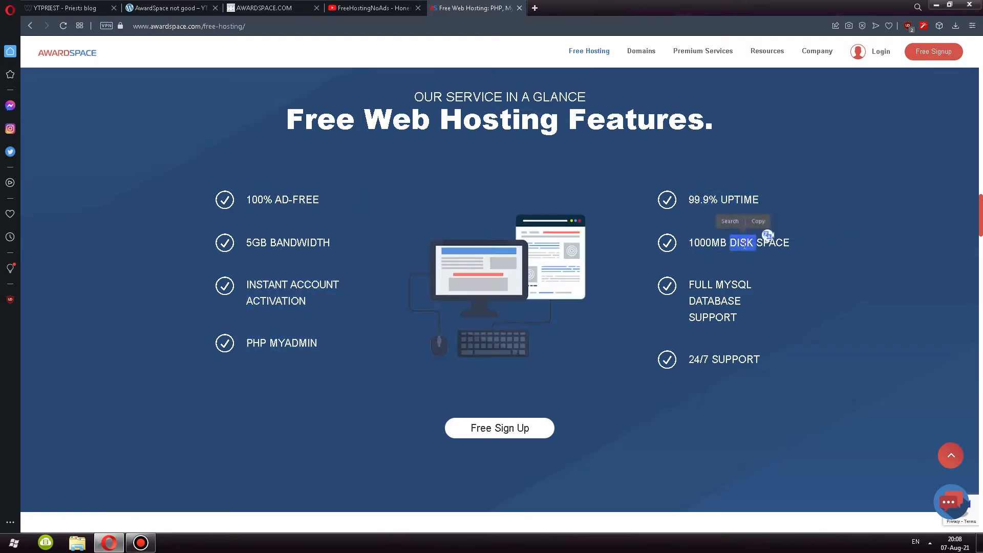
{"action": "double_click", "coordinate": [723, 199]}
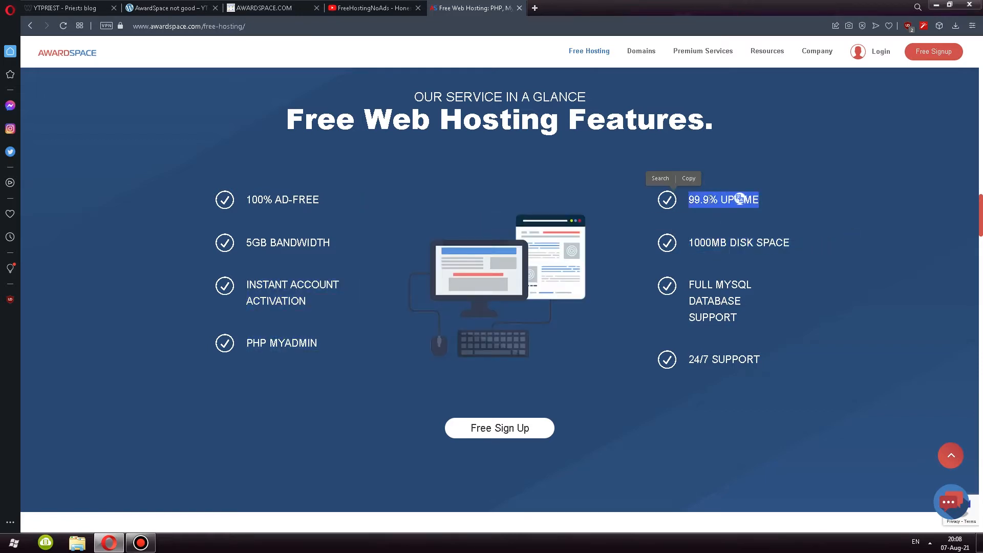
{"action": "left_click", "coordinate": [379, 331]}
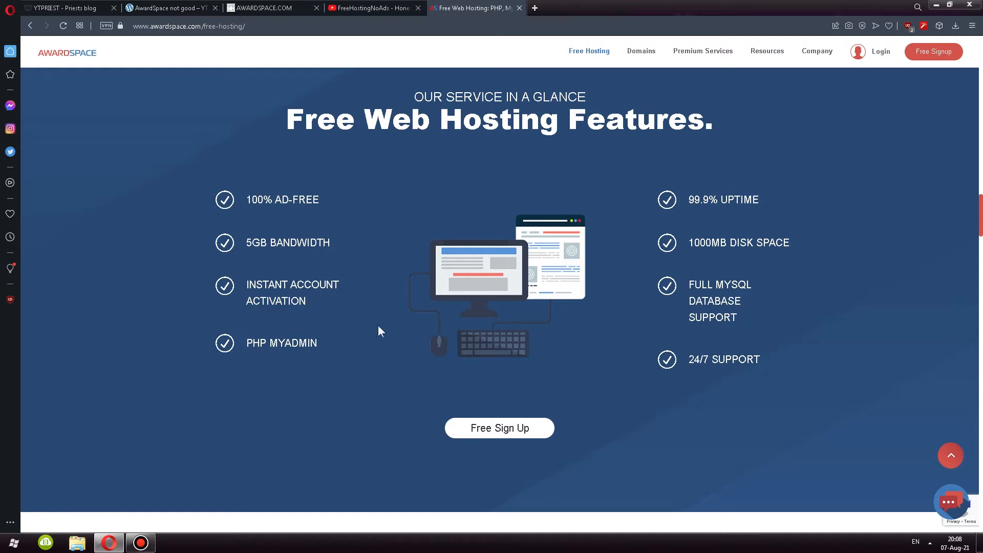
{"action": "mouse_move", "coordinate": [688, 369]}
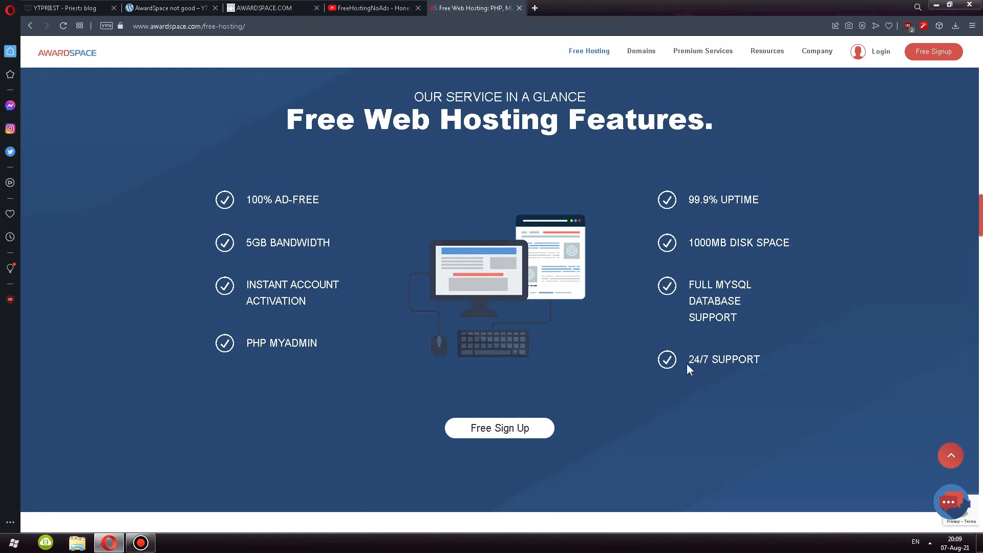
{"action": "mouse_move", "coordinate": [584, 285]}
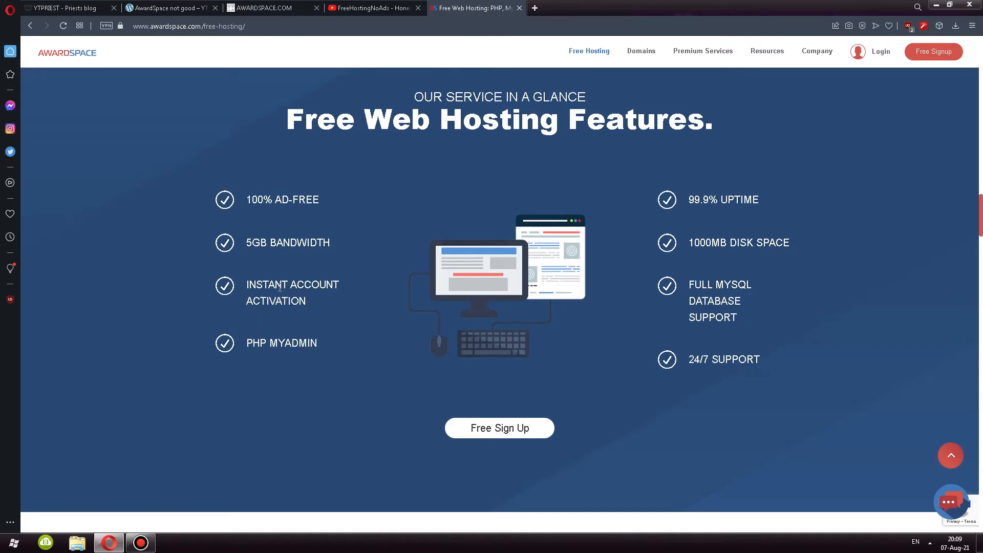
{"action": "scroll", "scroll_direction": "down", "scroll_amount": 3}
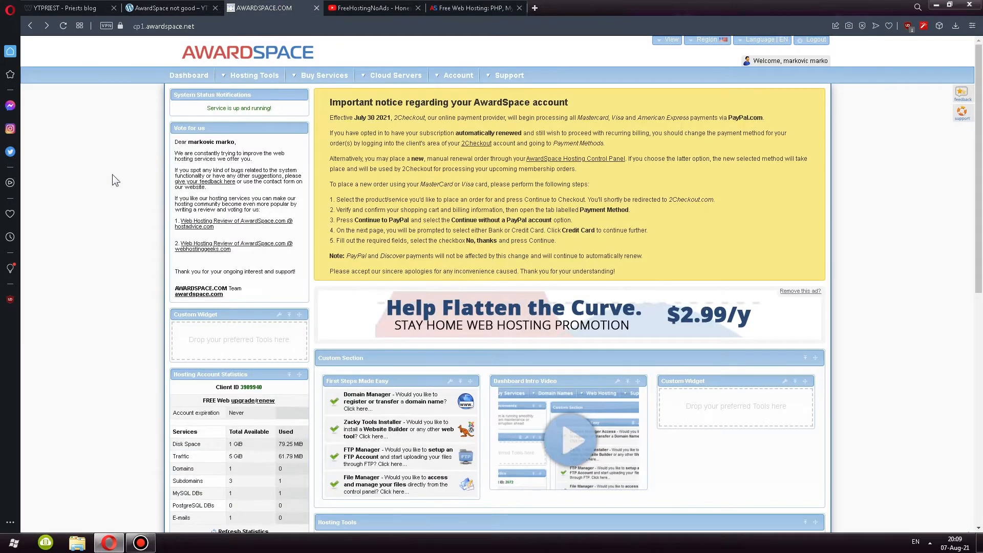
Close the free hosting page, check the FreeHostingNoAds review video, and return to the control panel
{"action": "left_click", "coordinate": [519, 8]}
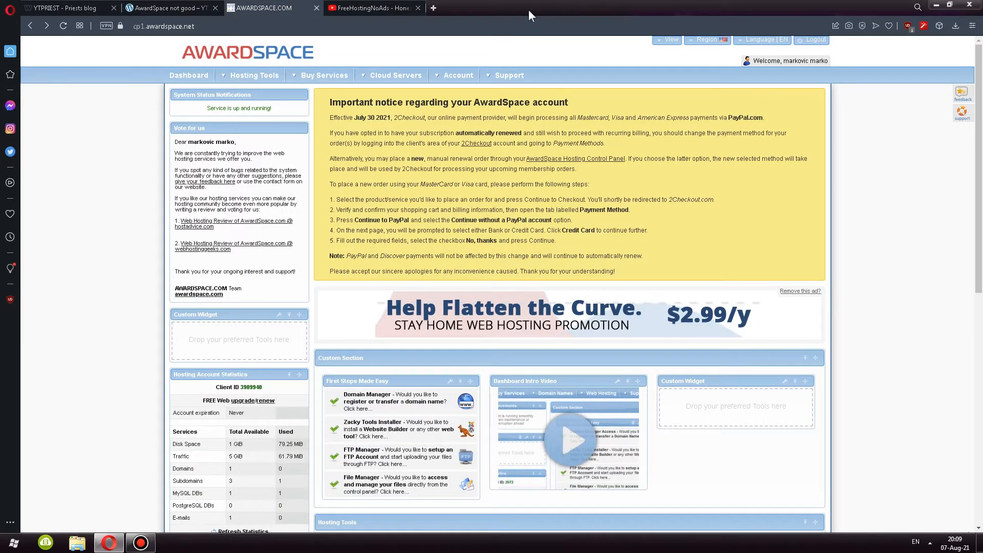
{"action": "mouse_move", "coordinate": [85, 142]}
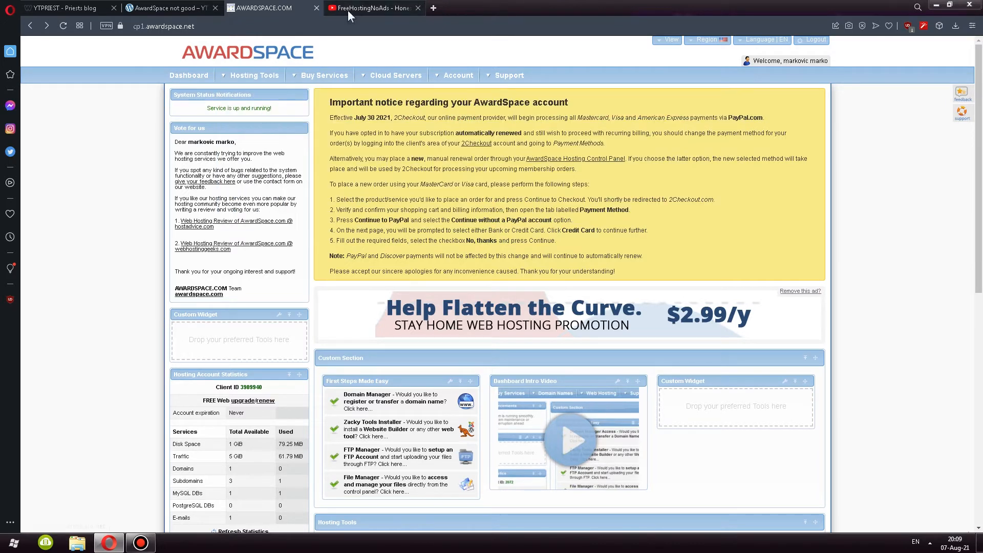
{"action": "left_click", "coordinate": [371, 8]}
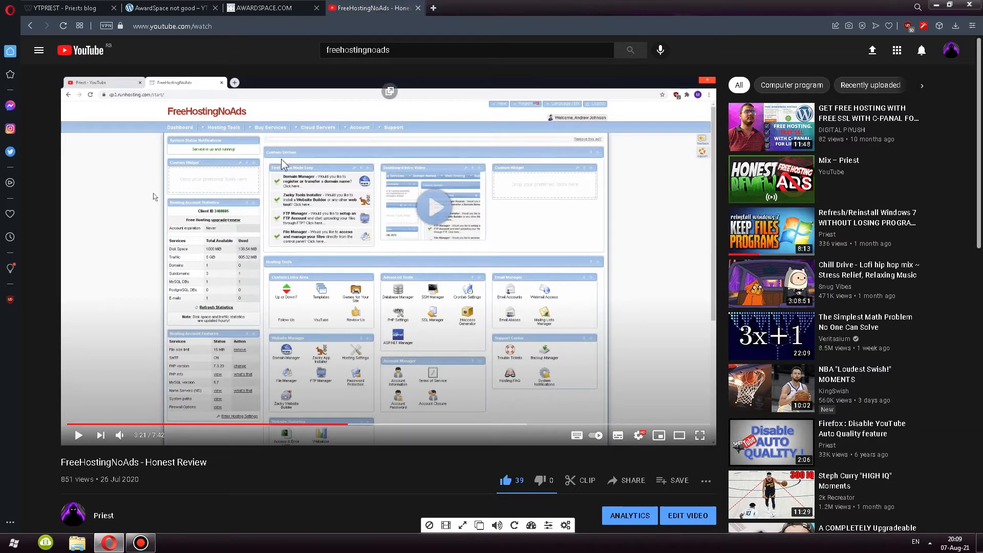
{"action": "mouse_move", "coordinate": [284, 160]}
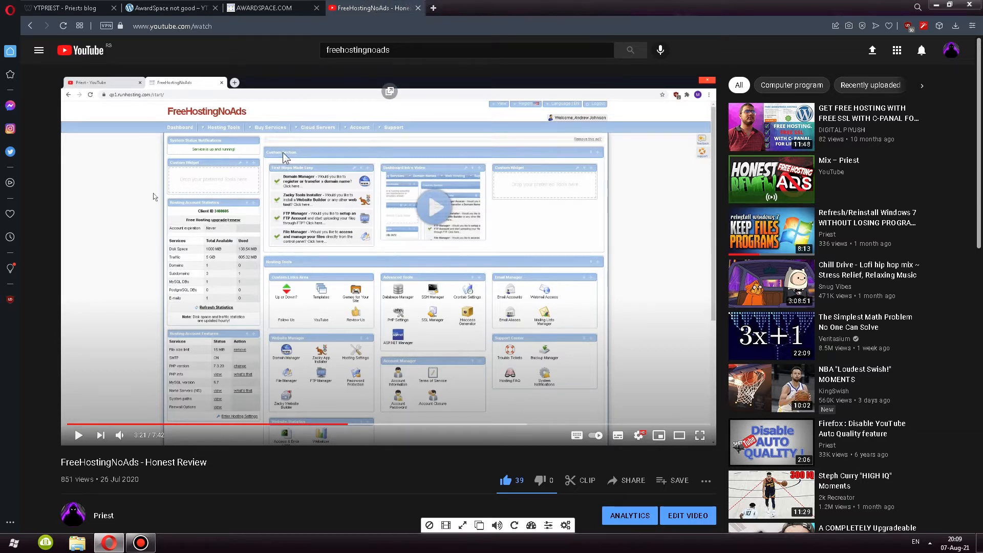
{"action": "mouse_move", "coordinate": [336, 17]}
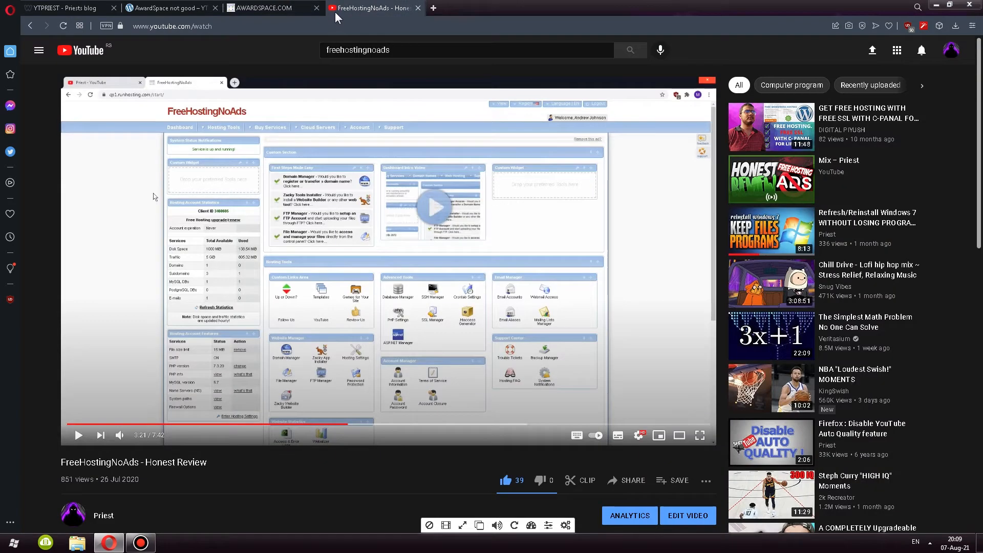
{"action": "mouse_move", "coordinate": [312, 45]}
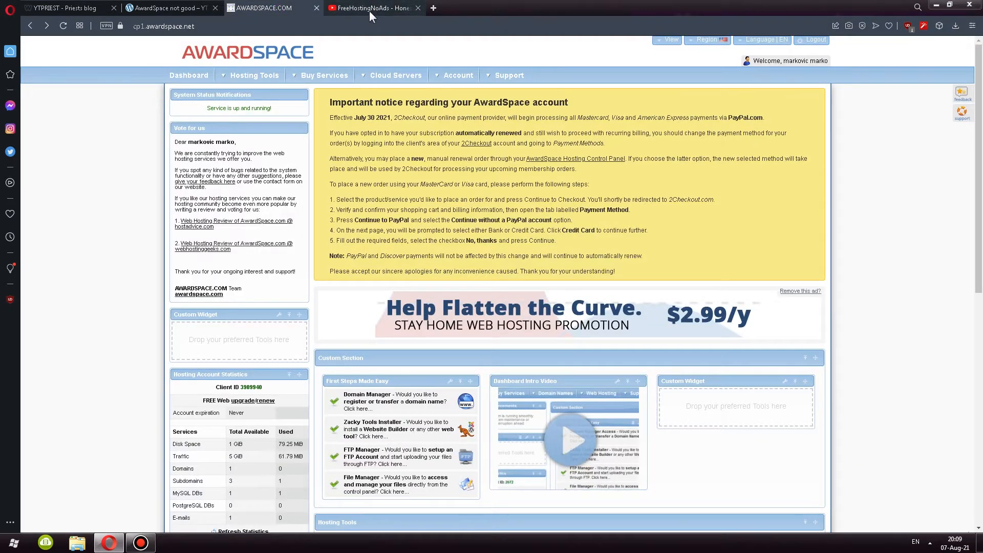
{"action": "left_click", "coordinate": [370, 7]}
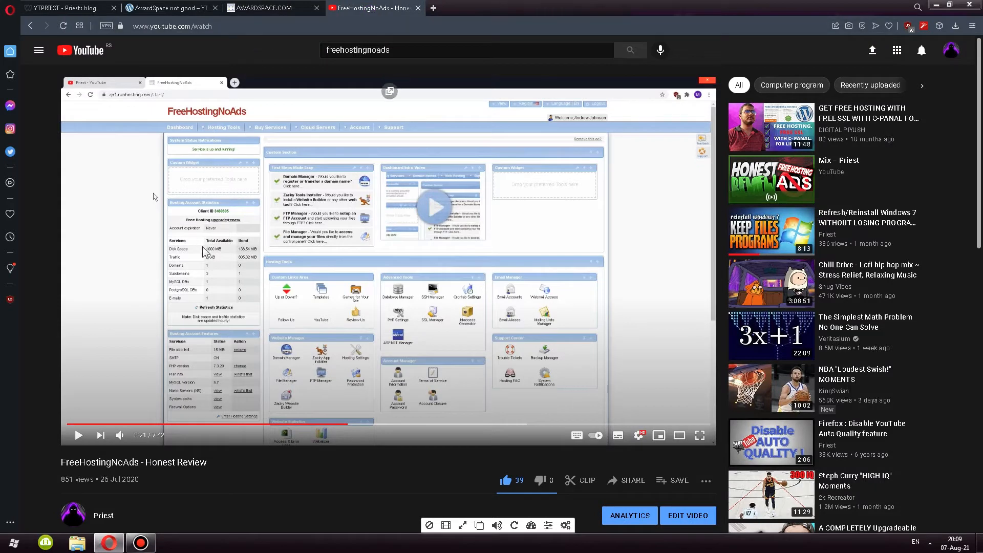
{"action": "left_click", "coordinate": [699, 435]}
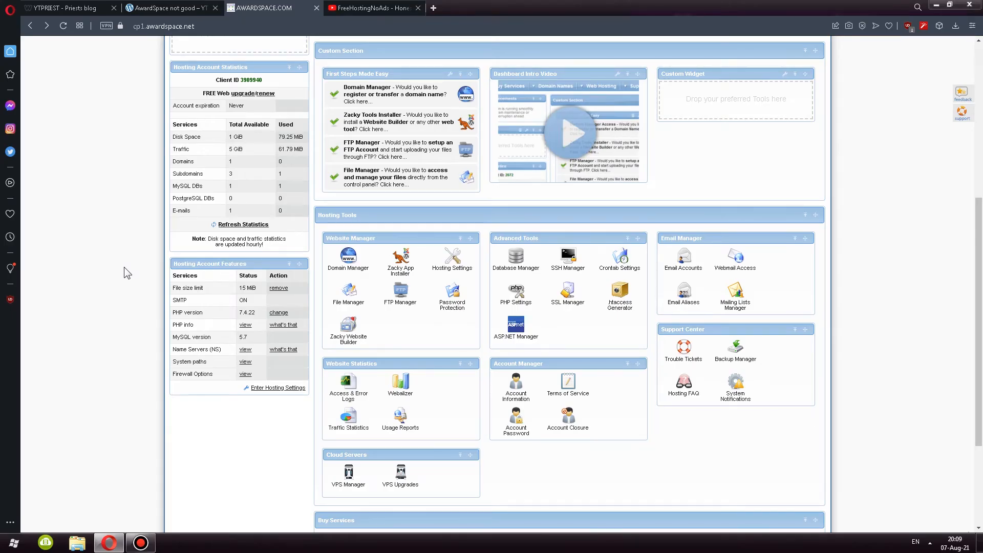
Scroll the control panel's hosting tools and choose Backup Manager under Support Center
{"action": "scroll", "scroll_direction": "up", "scroll_amount": 3}
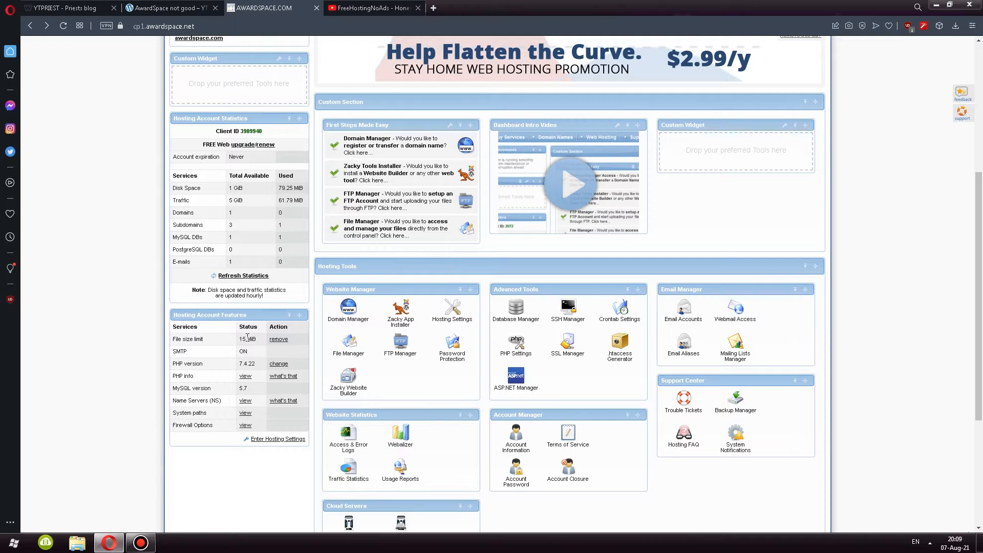
{"action": "mouse_move", "coordinate": [413, 251]}
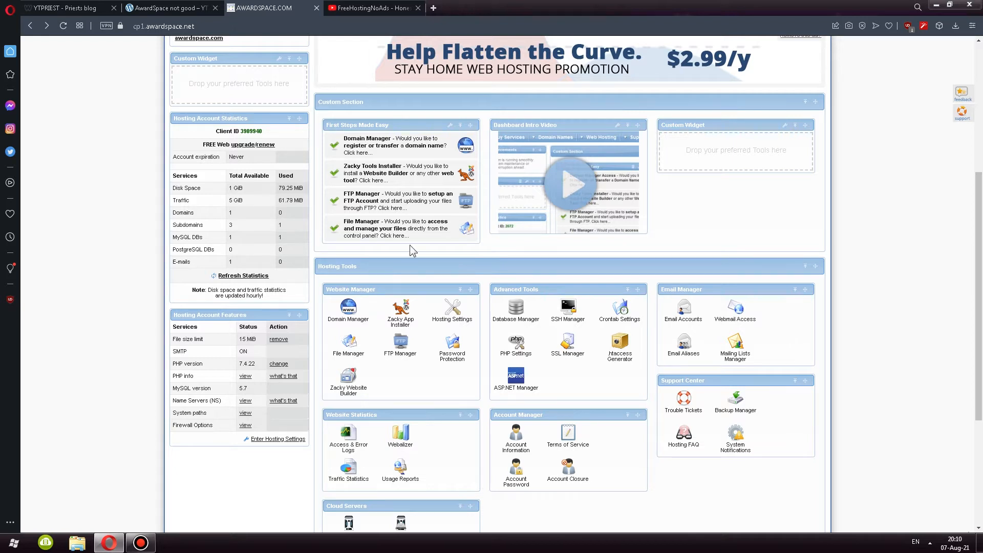
{"action": "mouse_move", "coordinate": [423, 232]}
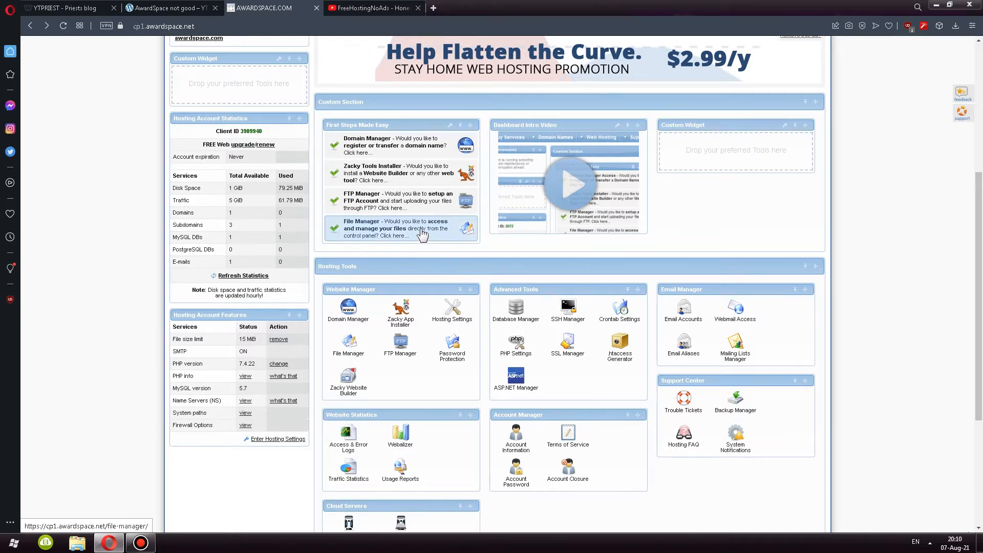
{"action": "scroll", "scroll_direction": "down", "scroll_amount": 3}
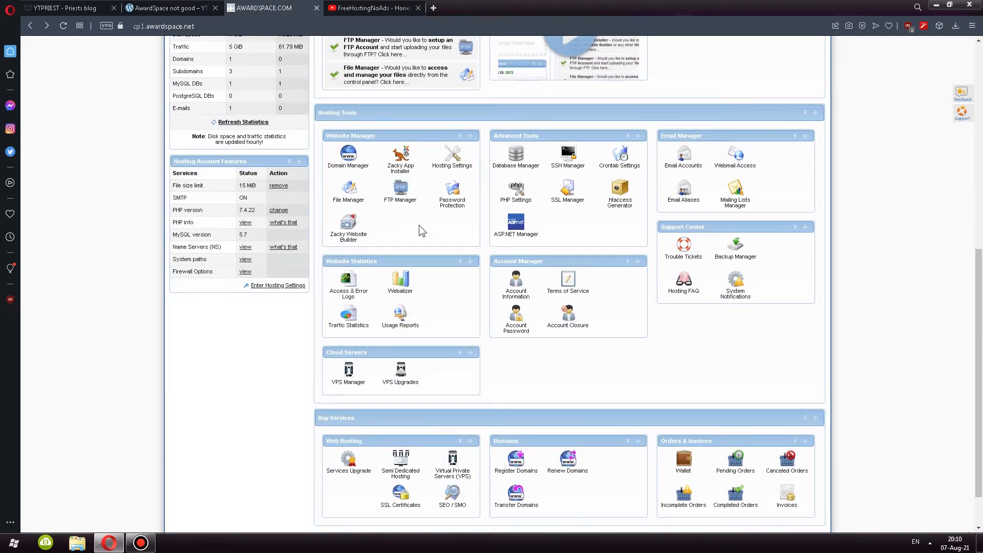
{"action": "mouse_move", "coordinate": [734, 156]}
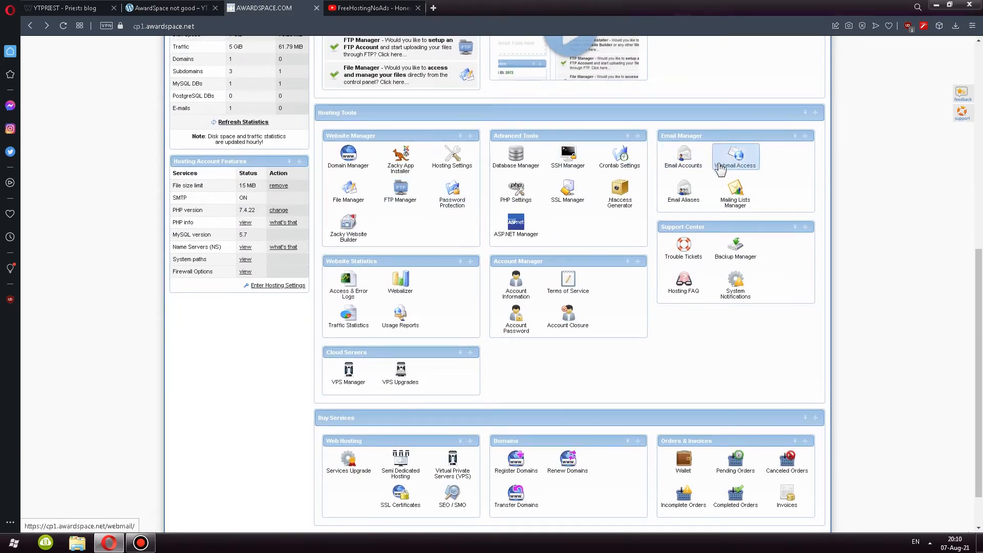
{"action": "left_click", "coordinate": [734, 156]}
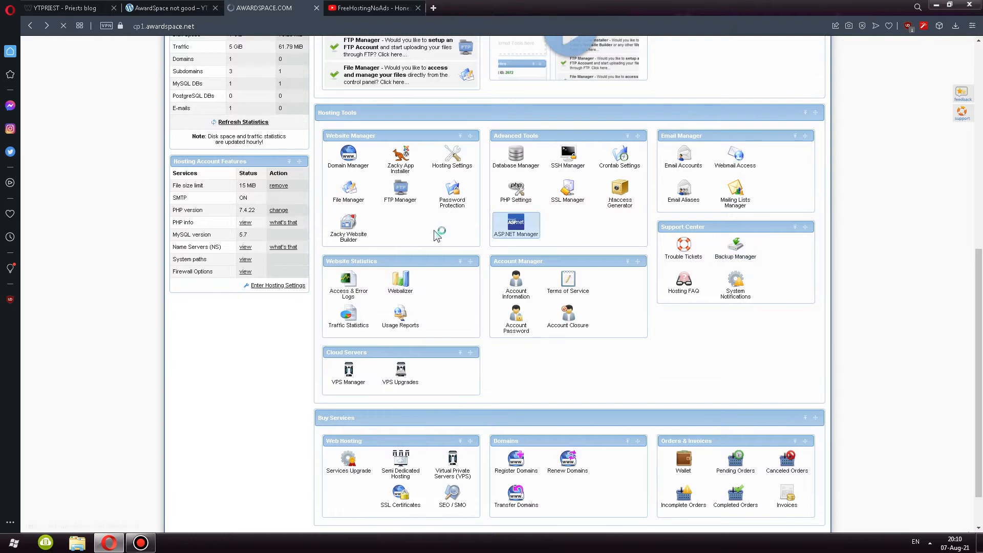
View AwardSpace's backup upgrade offer and compare it with the review video's backup page
{"action": "left_click", "coordinate": [734, 245]}
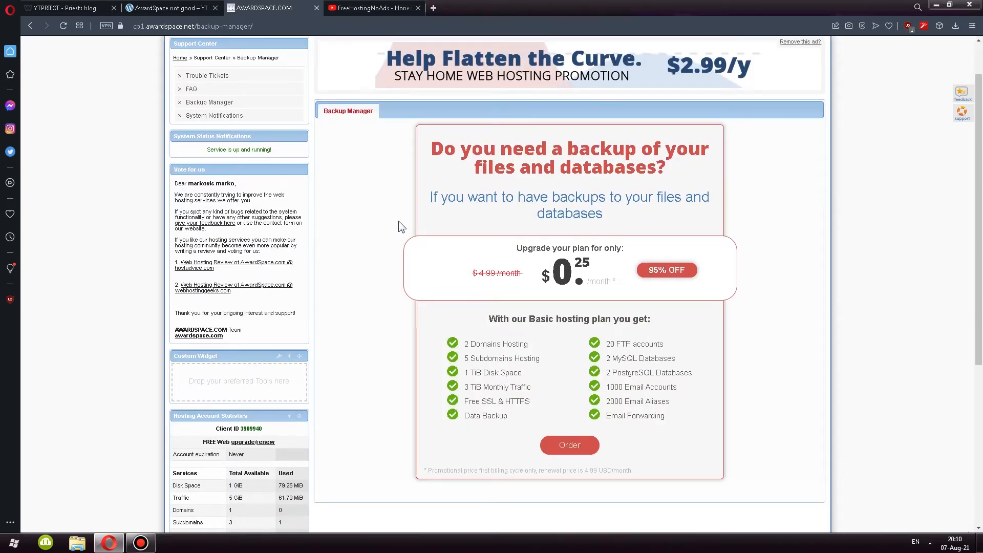
{"action": "mouse_move", "coordinate": [361, 83]}
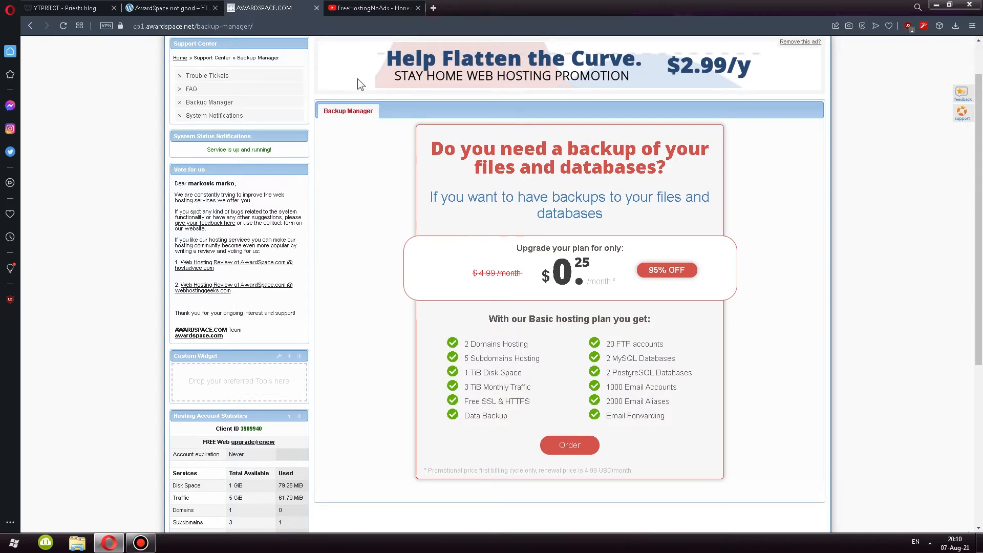
{"action": "left_click", "coordinate": [370, 8]}
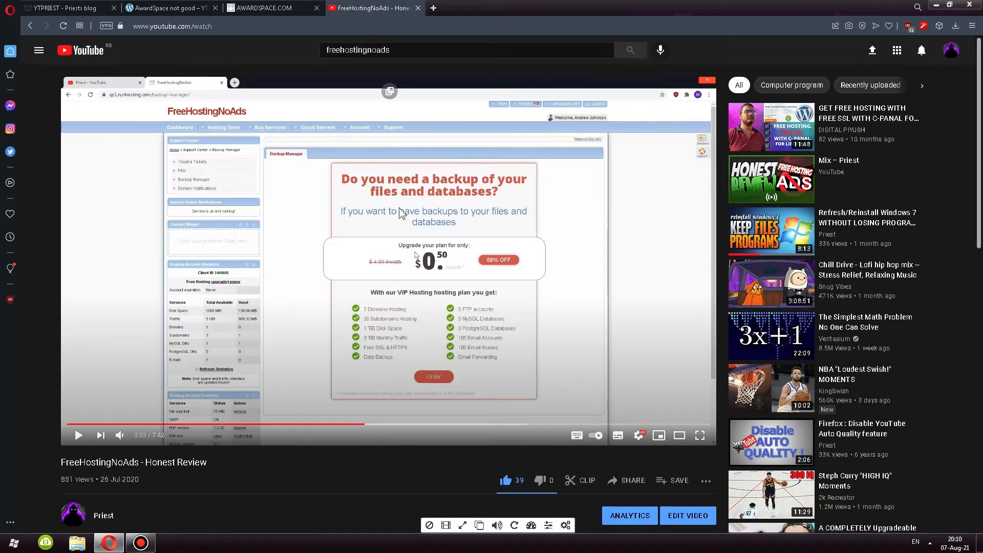
{"action": "mouse_move", "coordinate": [210, 116]}
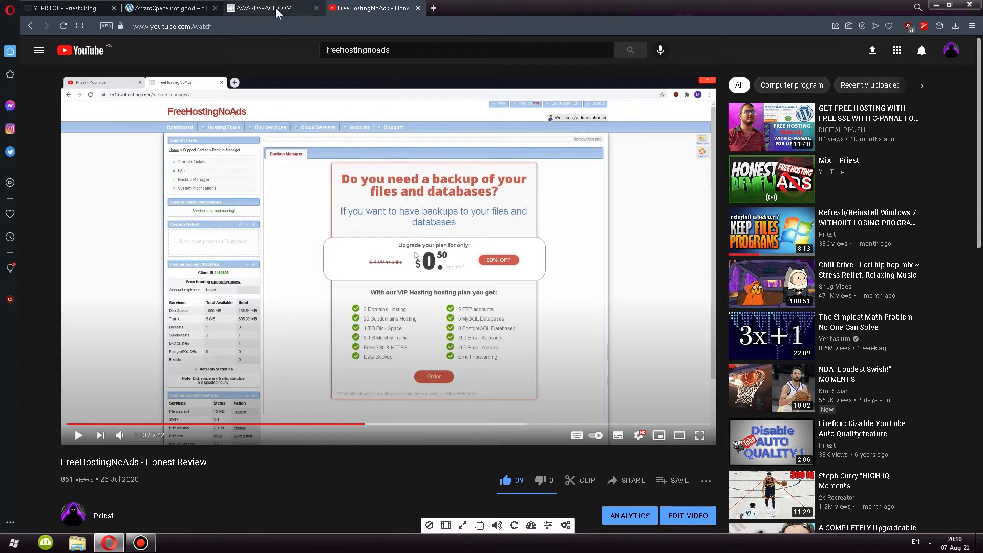
{"action": "mouse_move", "coordinate": [374, 318]}
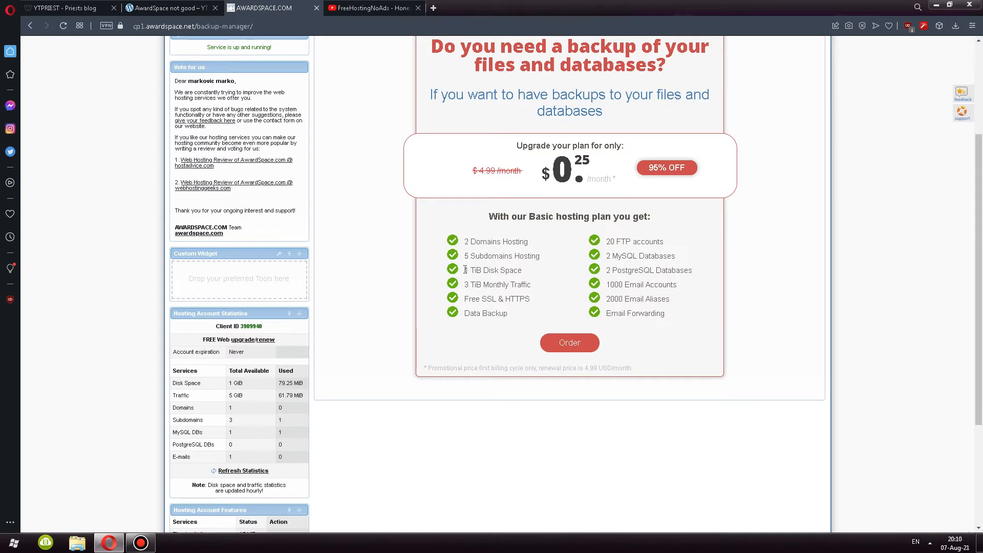
{"action": "left_click", "coordinate": [371, 8]}
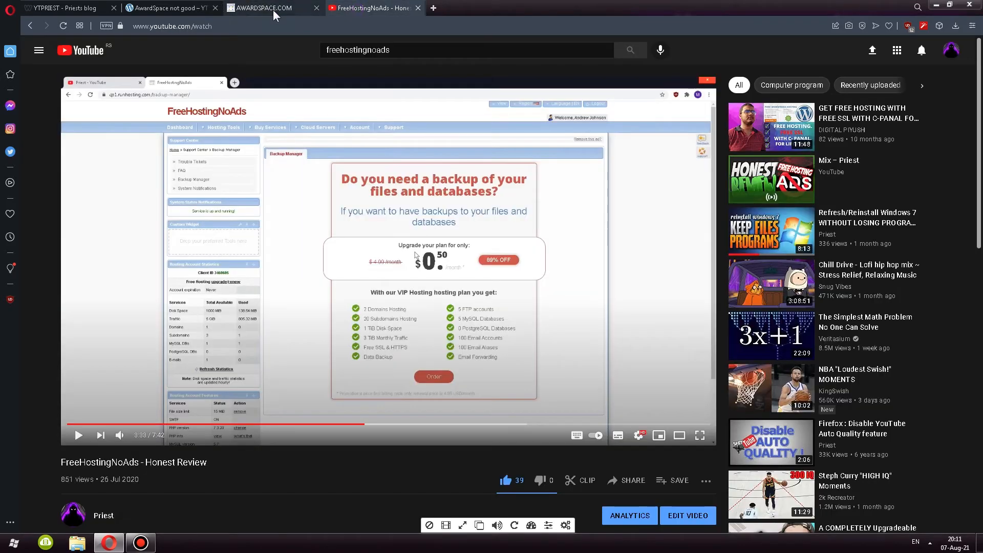
{"action": "left_click", "coordinate": [265, 7]}
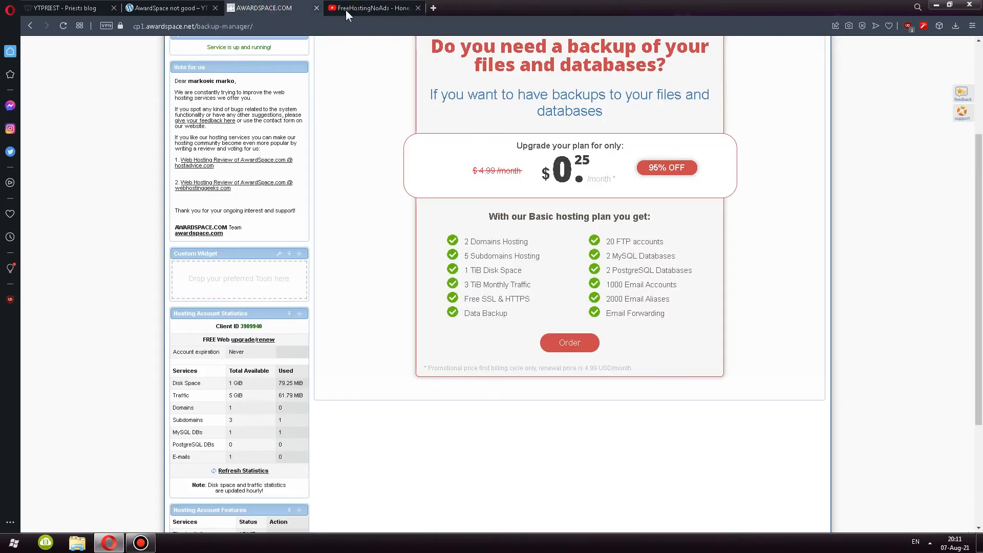
Show the review video's backup page full screen, then close the video
{"action": "left_click", "coordinate": [370, 8]}
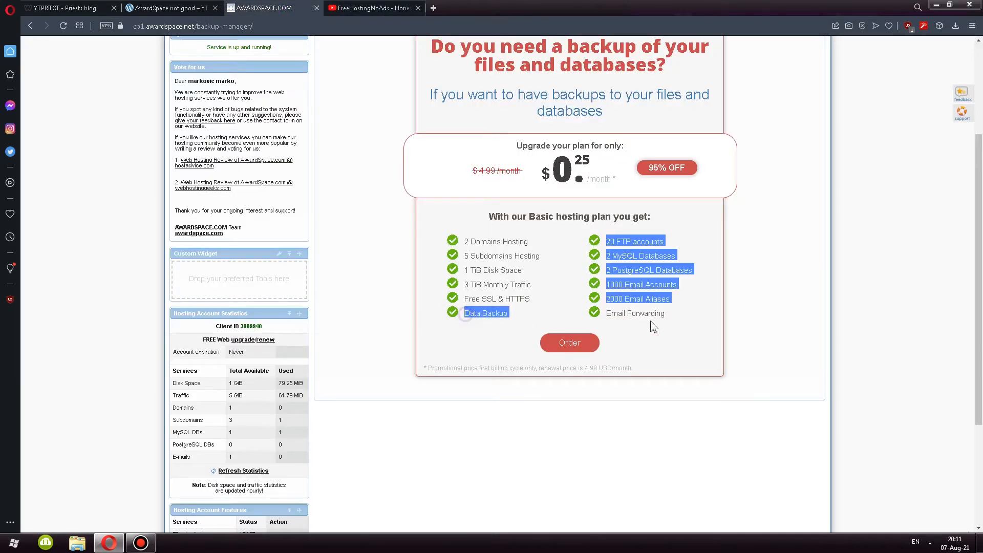
{"action": "left_click", "coordinate": [478, 337]}
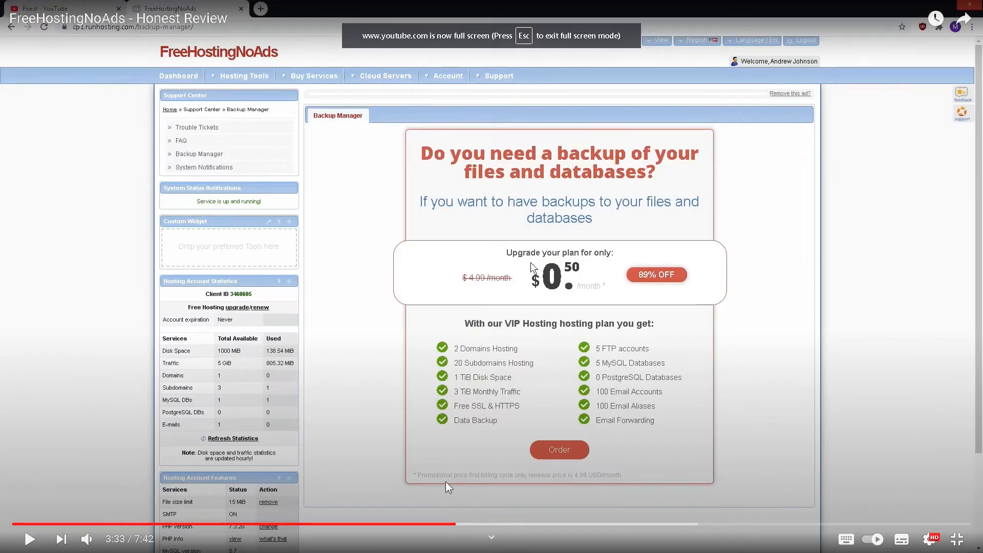
{"action": "mouse_move", "coordinate": [549, 483]}
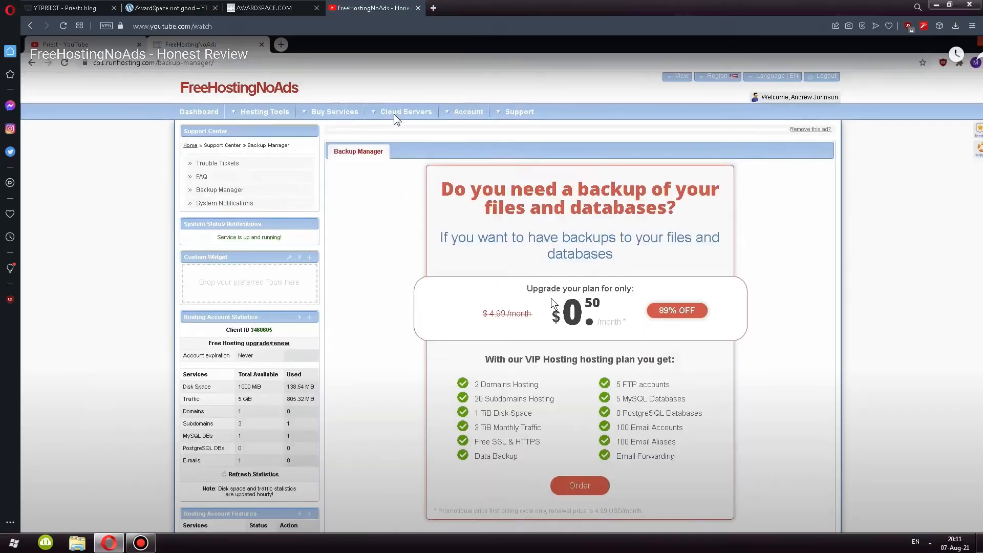
{"action": "left_click", "coordinate": [263, 8]}
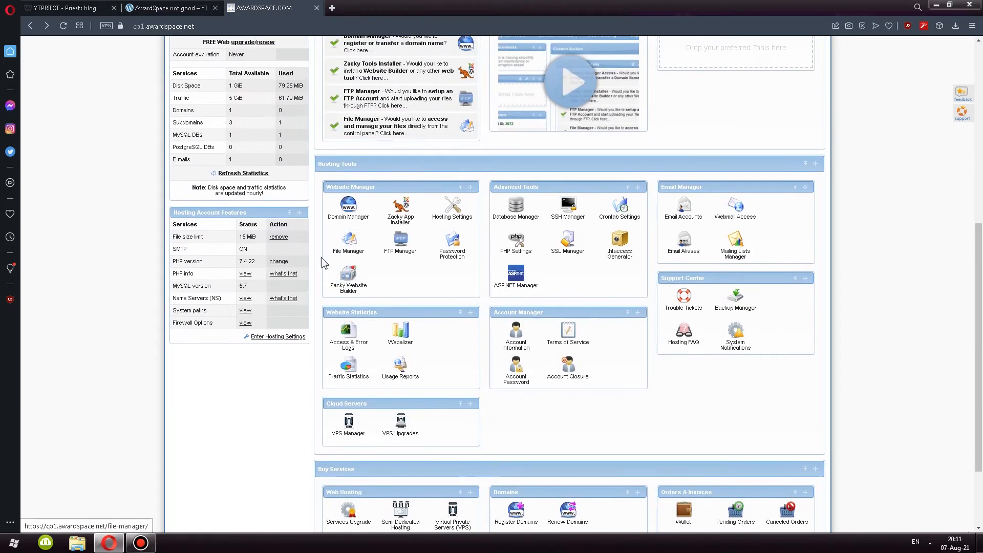
{"action": "mouse_move", "coordinate": [209, 247]}
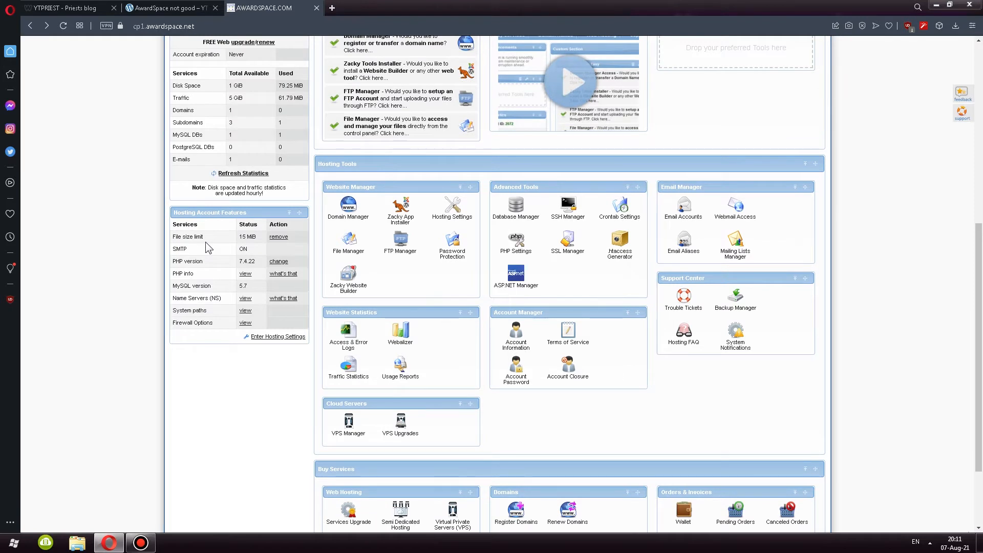
{"action": "mouse_move", "coordinate": [403, 291]}
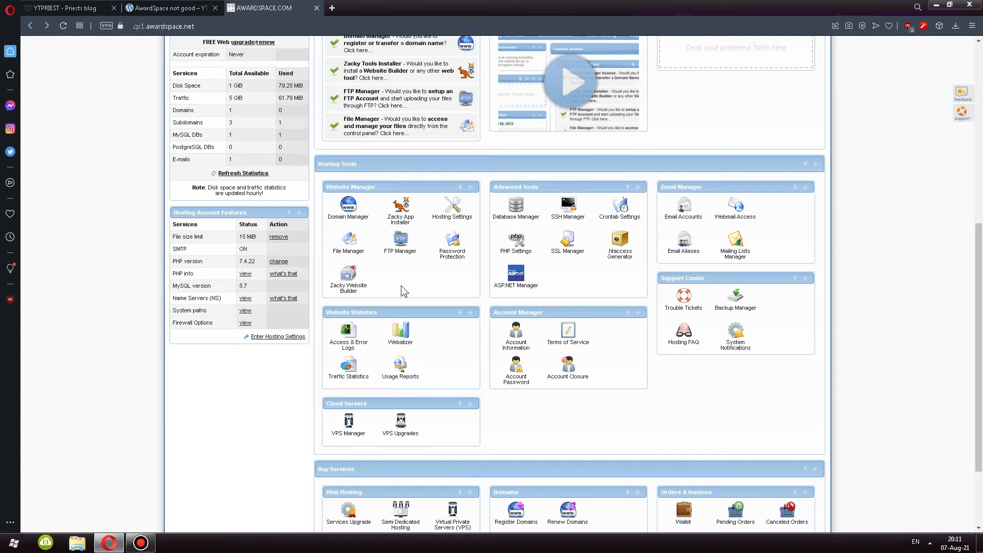
{"action": "mouse_move", "coordinate": [348, 241]}
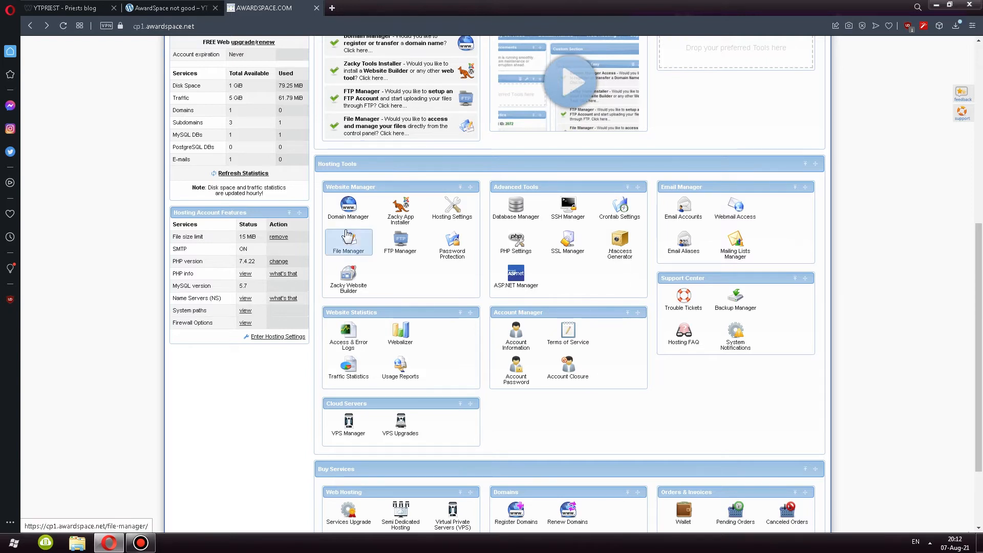
{"action": "mouse_move", "coordinate": [516, 208]}
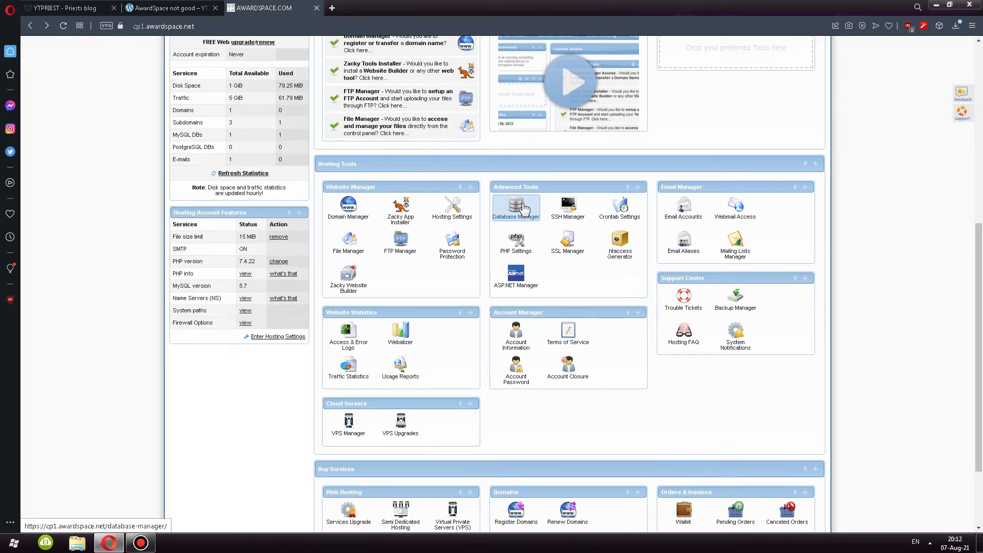
{"action": "mouse_move", "coordinate": [349, 243]}
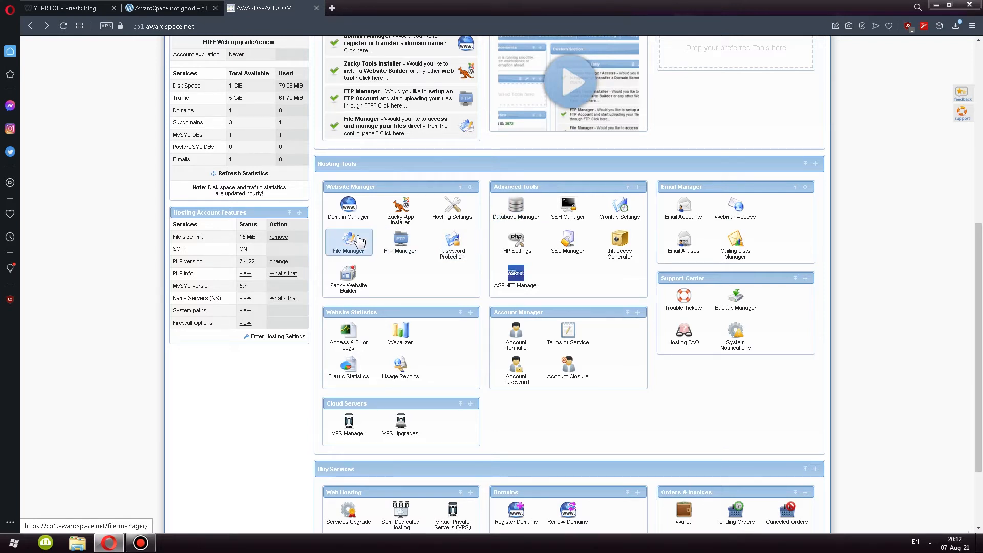
Open File Manager to view /home/www/, then return to the control panel tab
{"action": "left_click", "coordinate": [348, 242]}
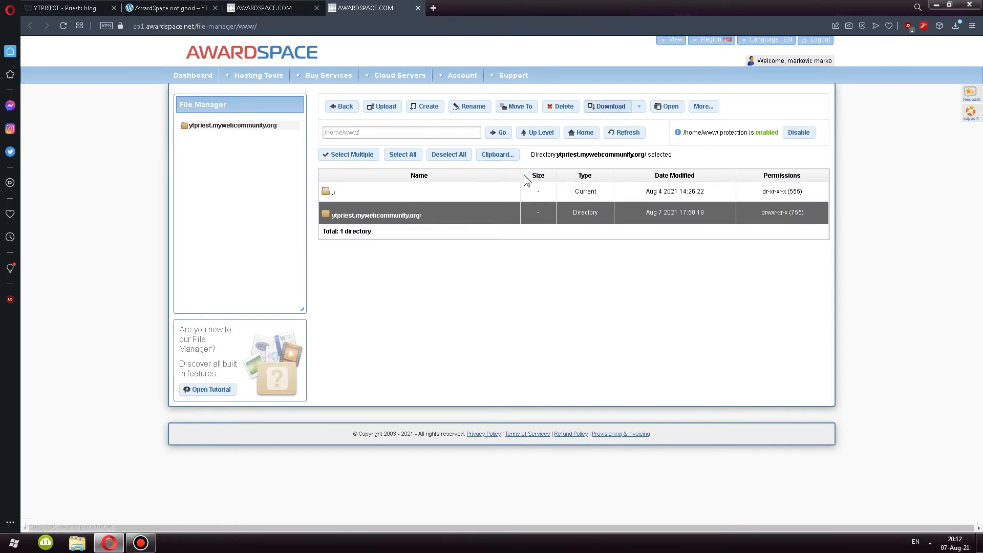
{"action": "left_click", "coordinate": [606, 106]}
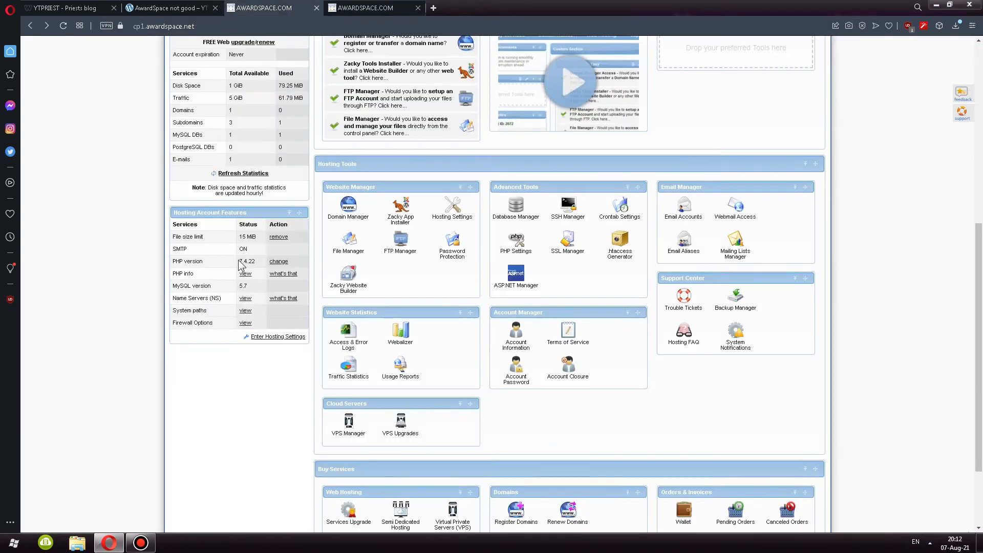
Scroll to the Hosting Account Statistics panel with disk space and traffic usage
{"action": "scroll", "scroll_direction": "up", "scroll_amount": 3}
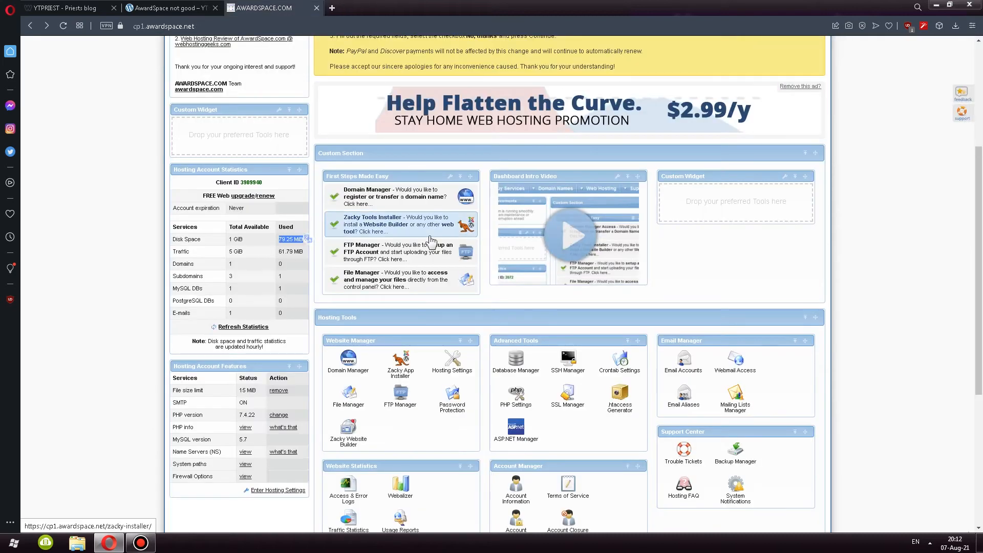
{"action": "scroll", "scroll_direction": "down", "scroll_amount": 3}
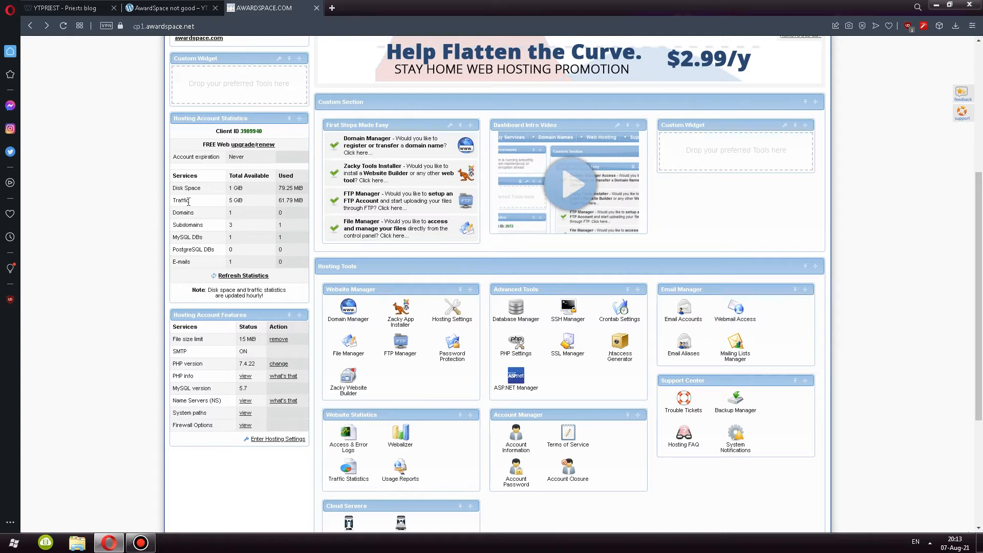
{"action": "mouse_move", "coordinate": [249, 204]}
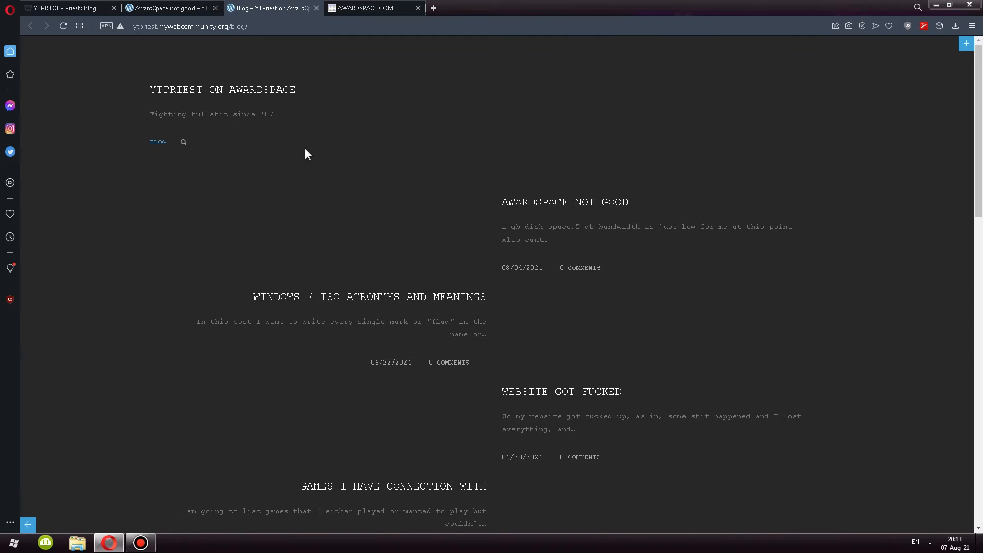
{"action": "mouse_move", "coordinate": [98, 435]}
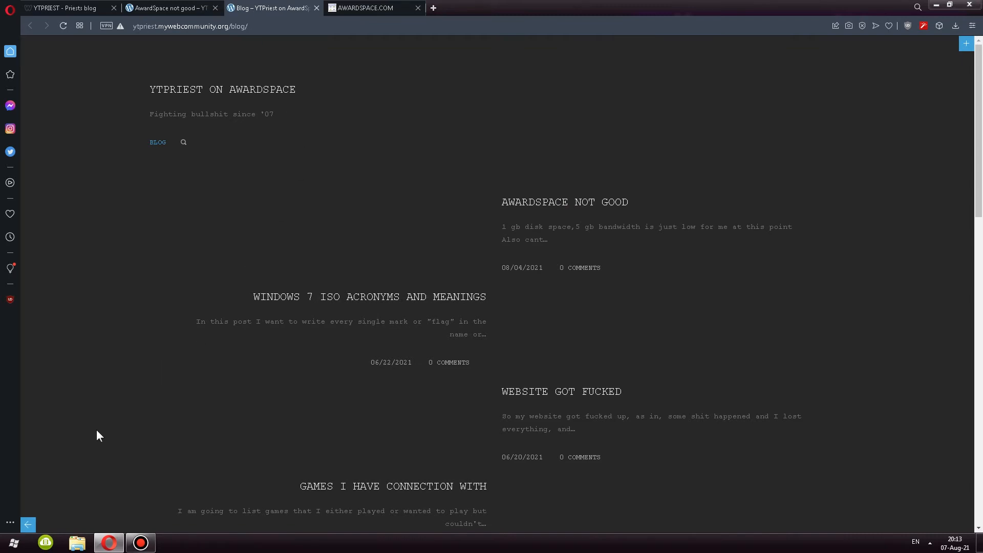
{"action": "mouse_move", "coordinate": [28, 525]}
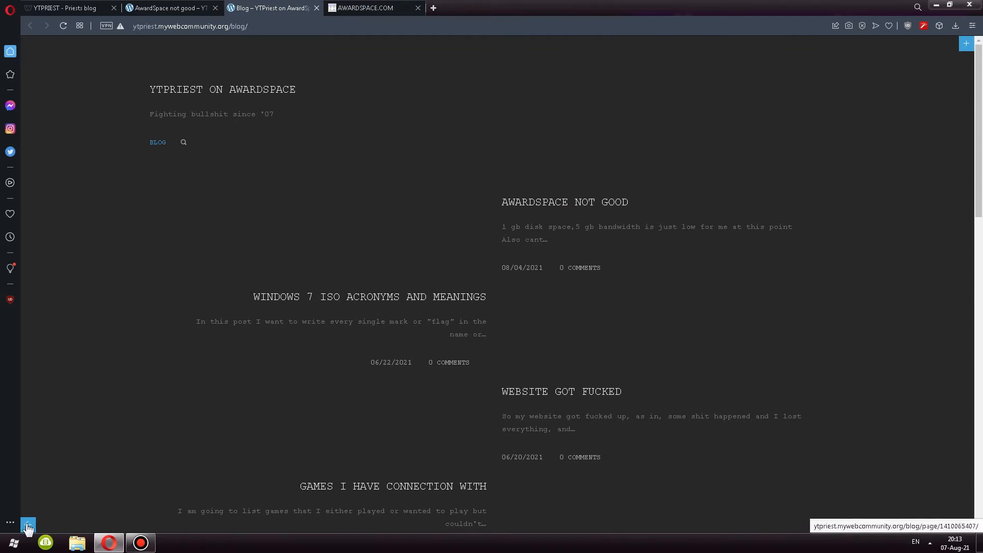
Scroll down the test blog's post listing toward the older-posts link
{"action": "scroll", "scroll_direction": "down", "scroll_amount": 3}
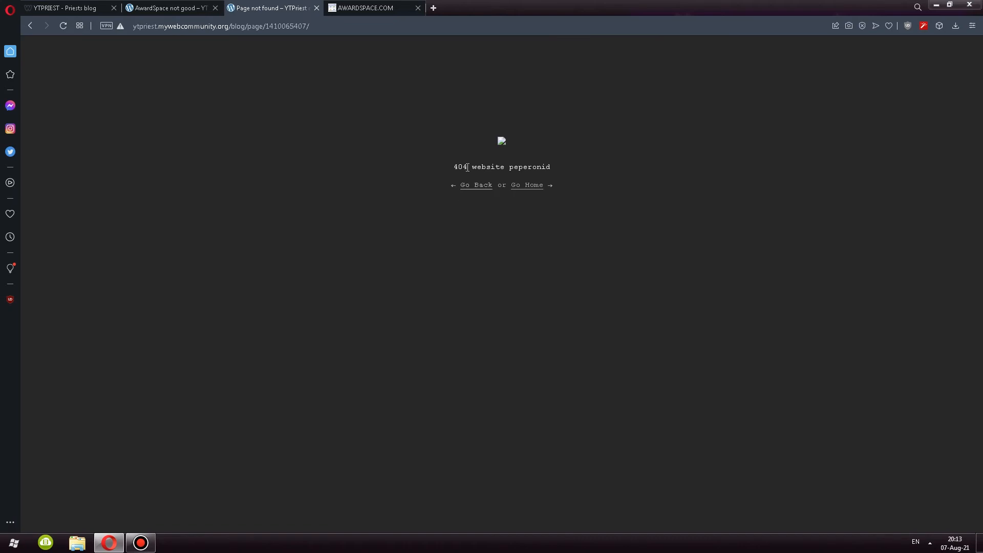
{"action": "mouse_move", "coordinate": [472, 167]}
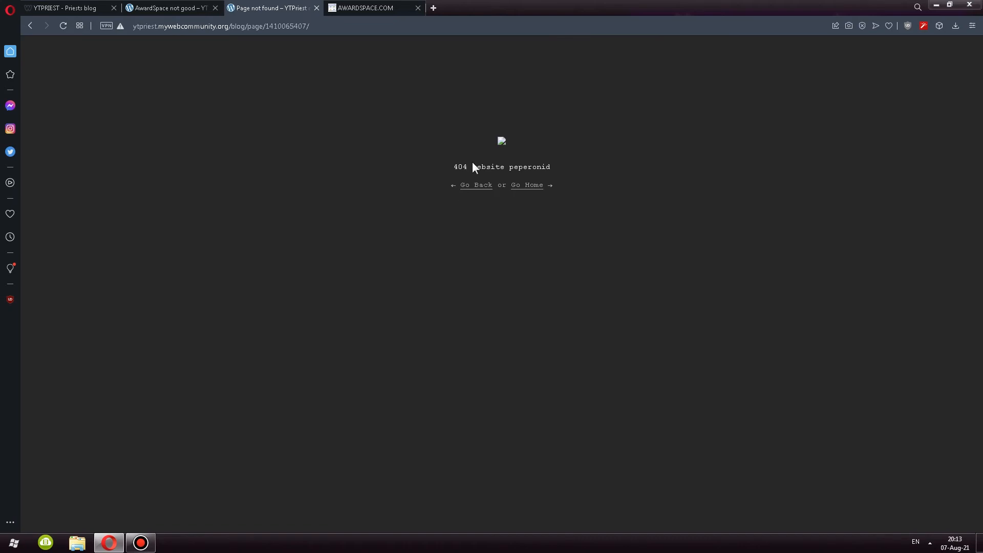
{"action": "mouse_move", "coordinate": [196, 85]}
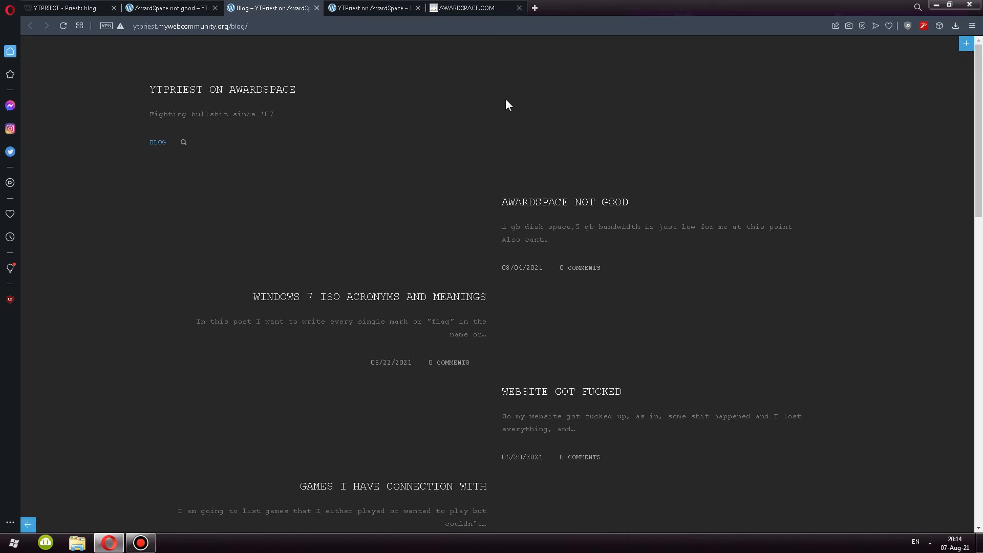
View the 'AwardSpace not good' post and its comment form, then reopen it from the BLOG listing
{"action": "left_click", "coordinate": [373, 8]}
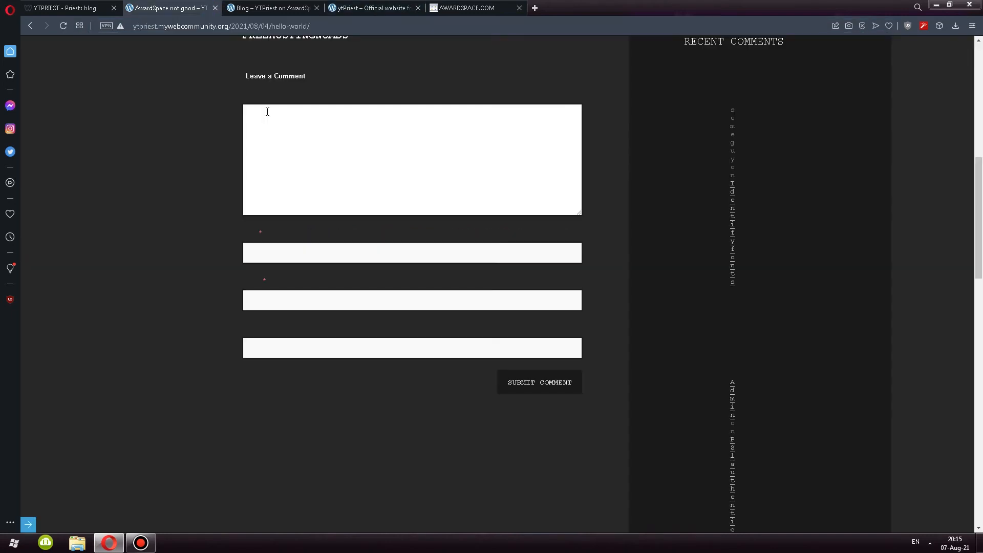
{"action": "left_click", "coordinate": [376, 159]}
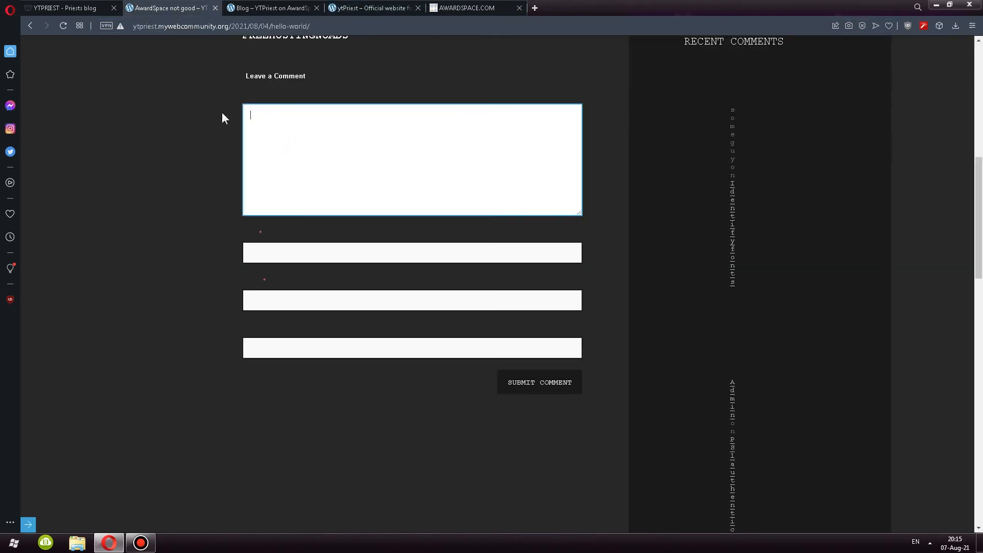
{"action": "mouse_move", "coordinate": [299, 118]}
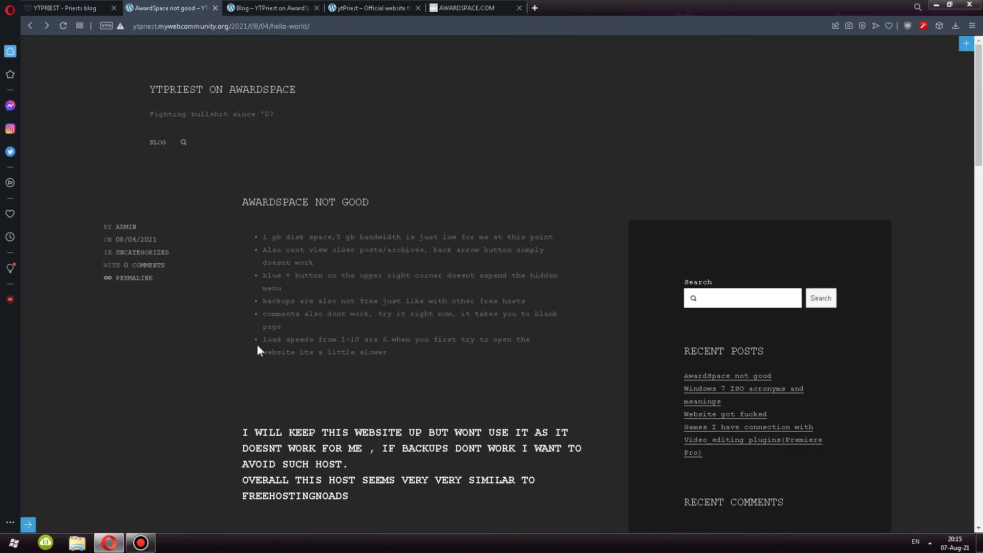
{"action": "mouse_move", "coordinate": [203, 187]}
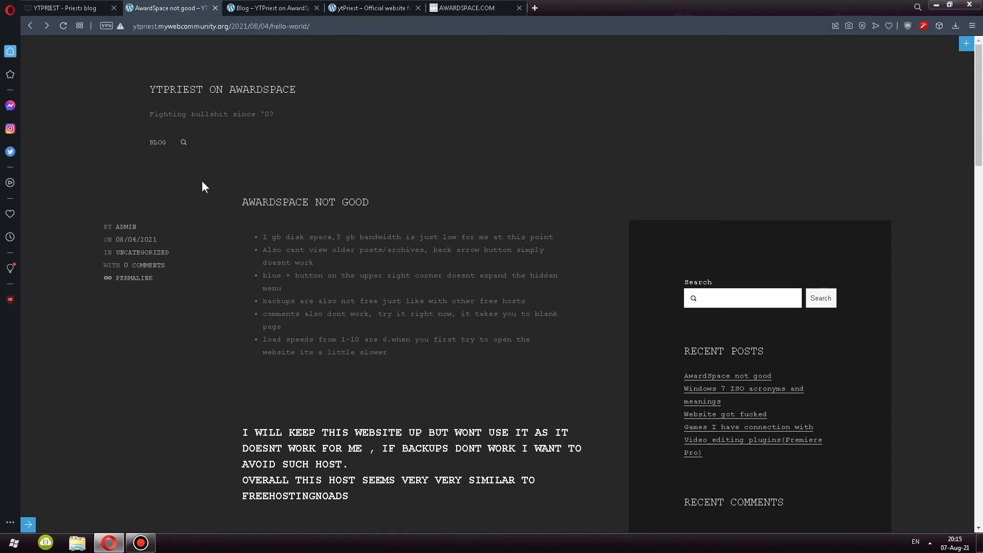
{"action": "left_click", "coordinate": [157, 142]}
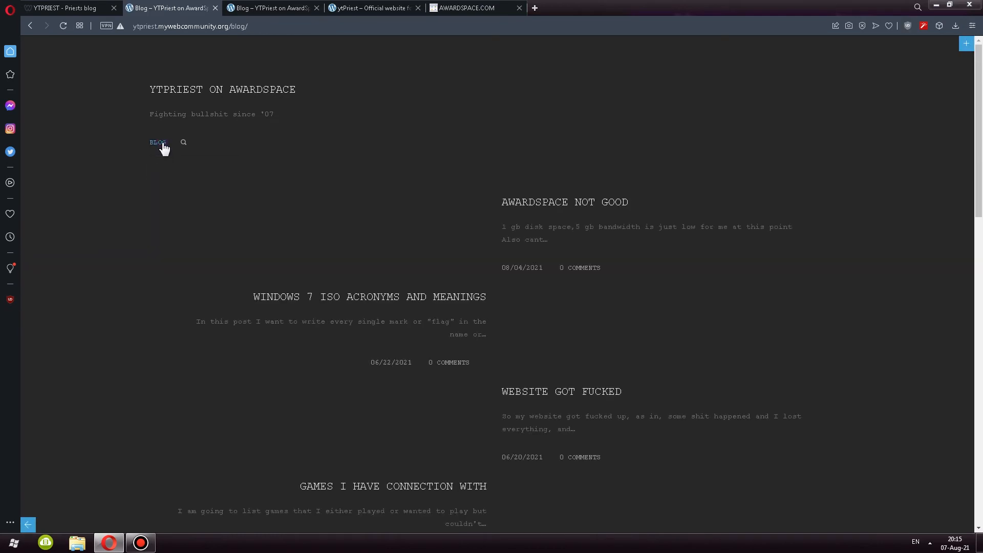
{"action": "left_click", "coordinate": [532, 202]}
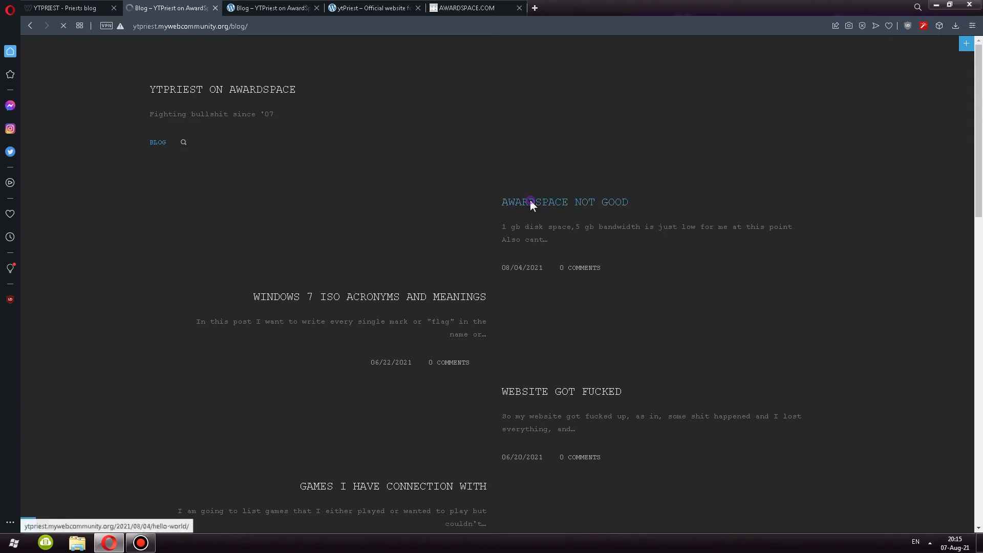
{"action": "left_click", "coordinate": [564, 201]}
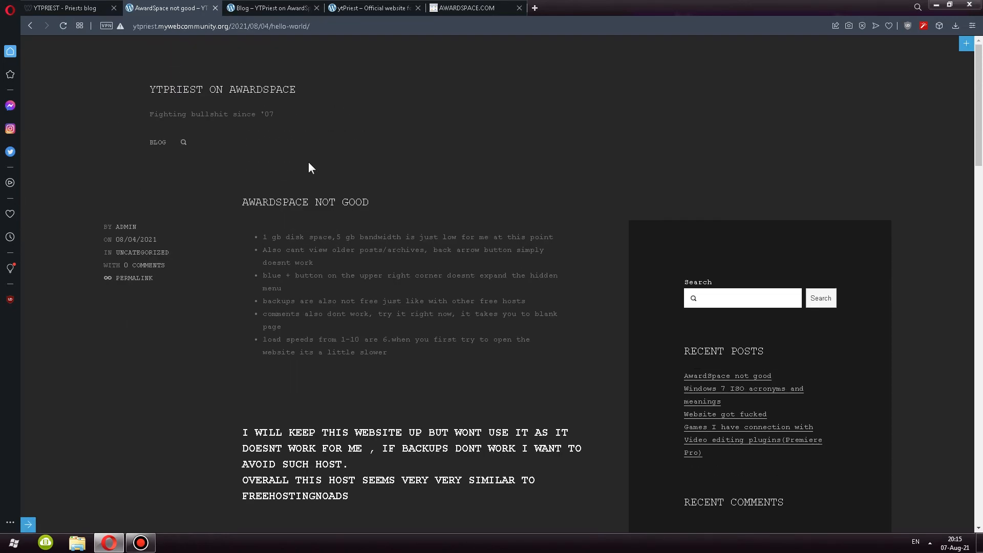
{"action": "mouse_move", "coordinate": [317, 433]}
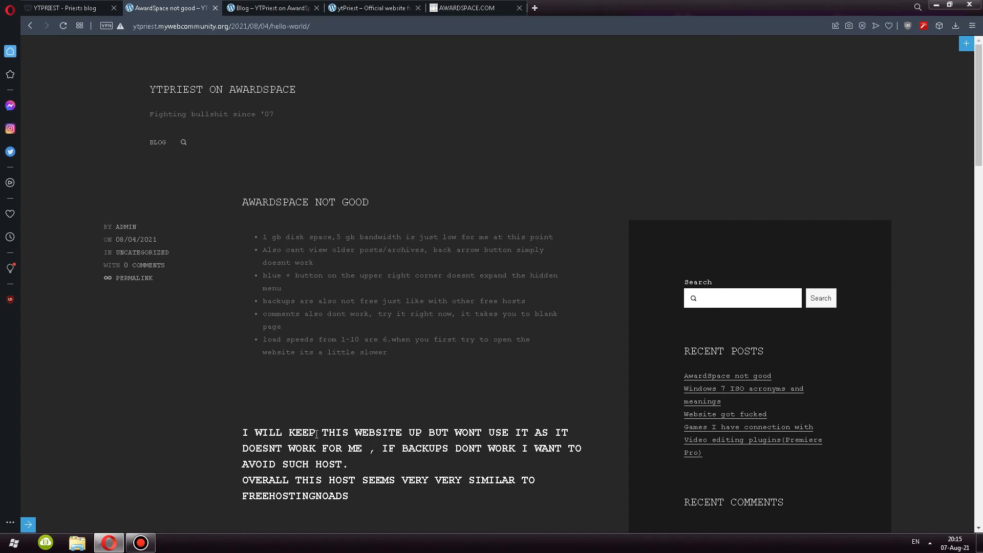
{"action": "mouse_move", "coordinate": [316, 406]}
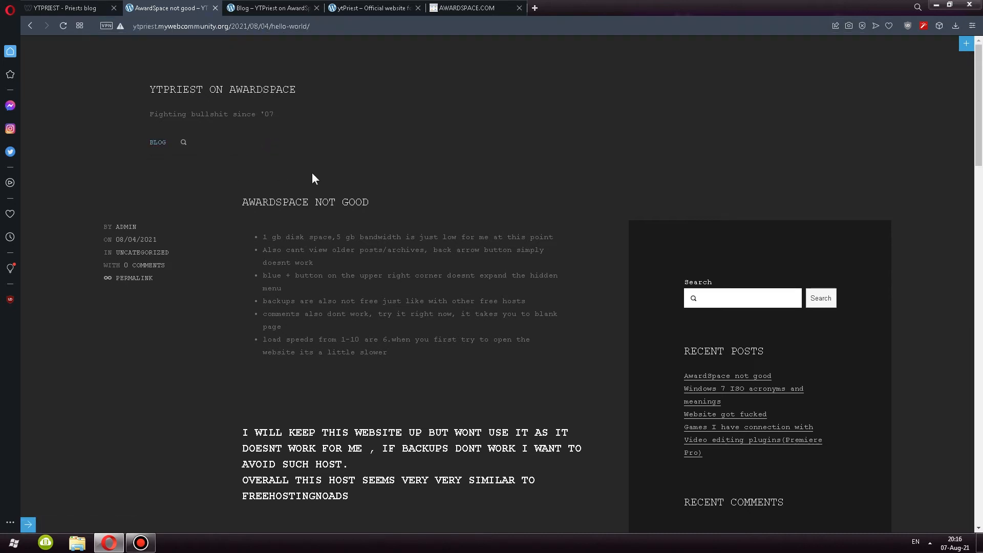
Show the site's Traffic Statistics as a last-7-days daily table
{"action": "left_click", "coordinate": [467, 7]}
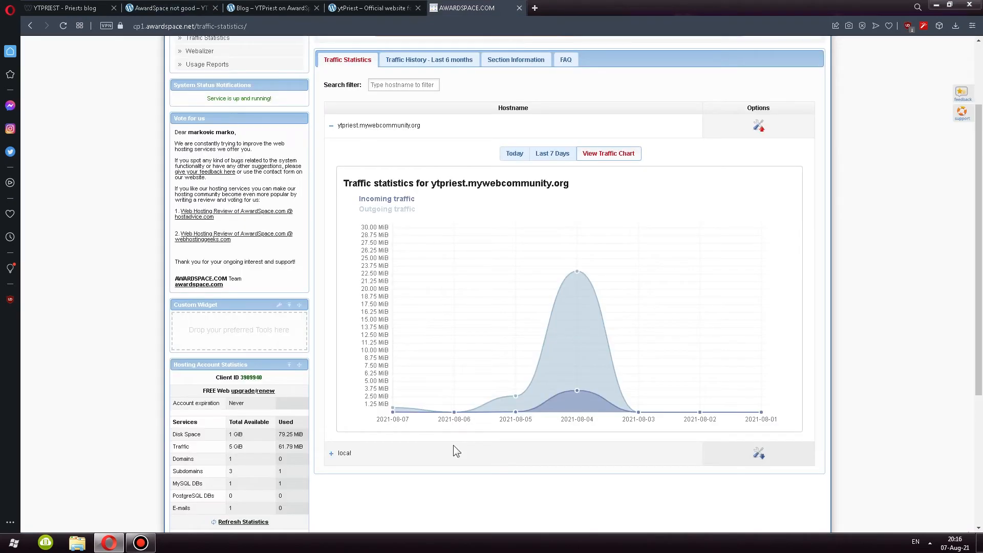
{"action": "mouse_move", "coordinate": [642, 419]}
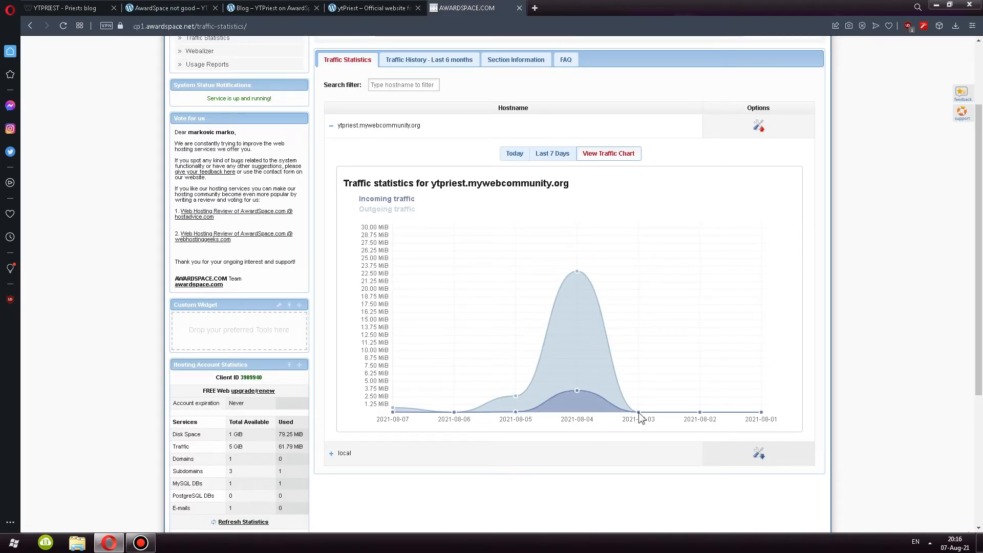
{"action": "mouse_move", "coordinate": [620, 413]}
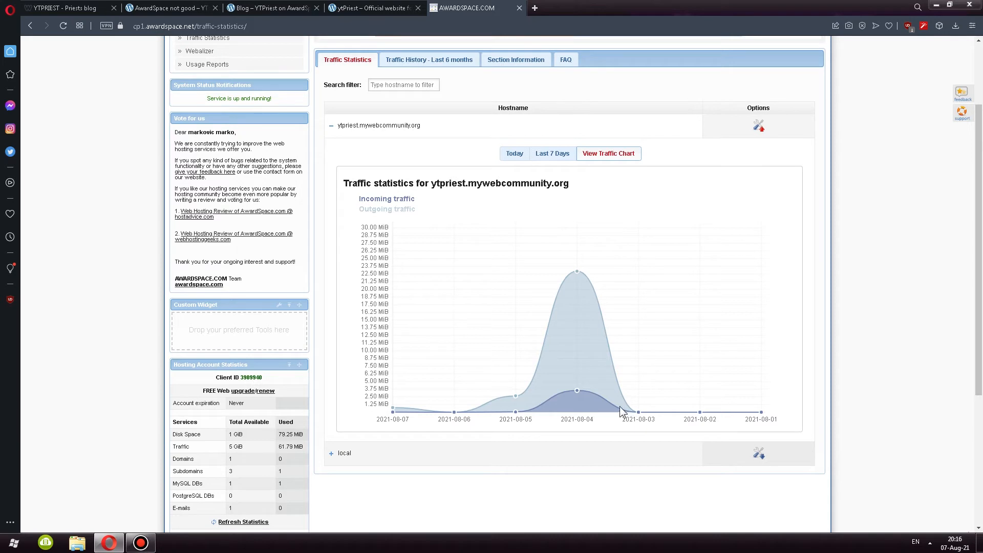
{"action": "mouse_move", "coordinate": [490, 406]}
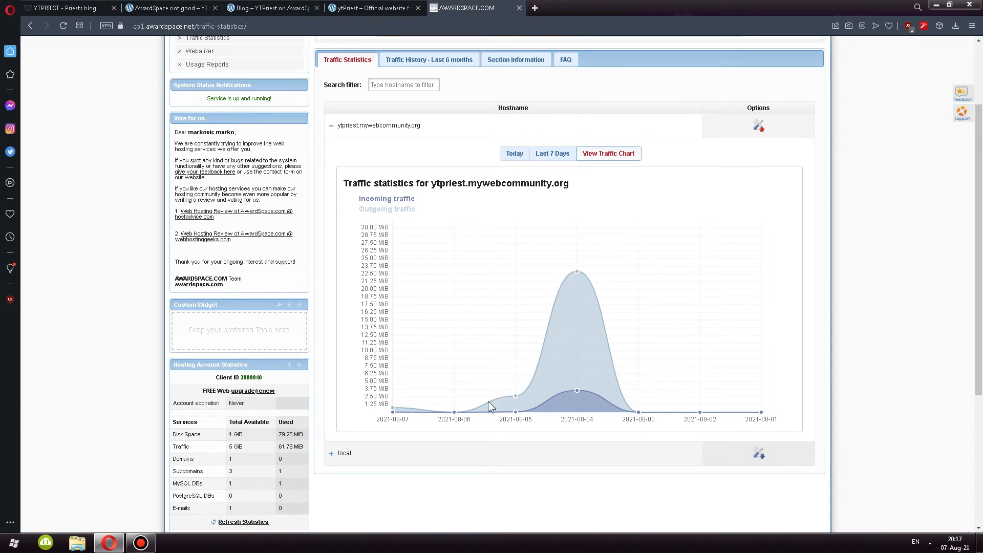
{"action": "mouse_move", "coordinate": [449, 443]}
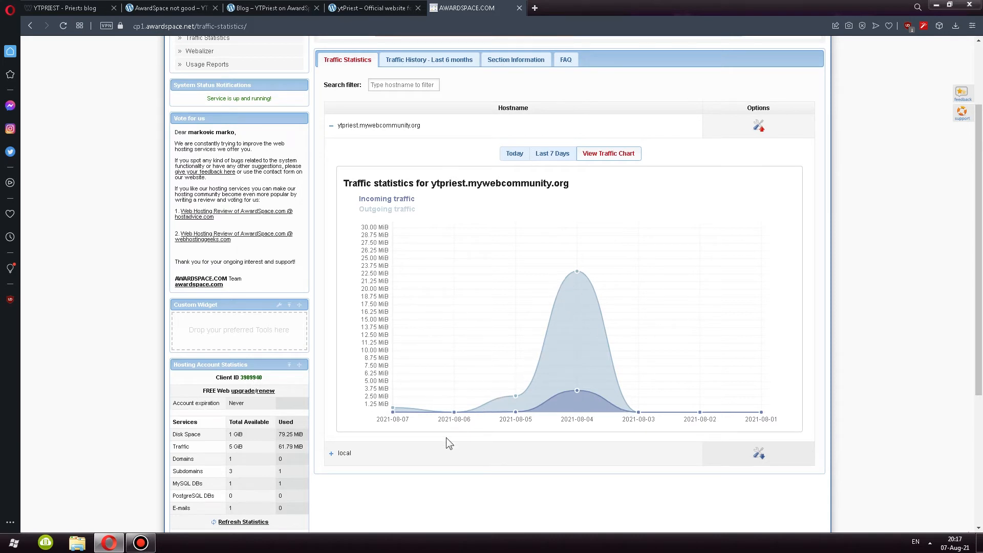
{"action": "mouse_move", "coordinate": [456, 414]}
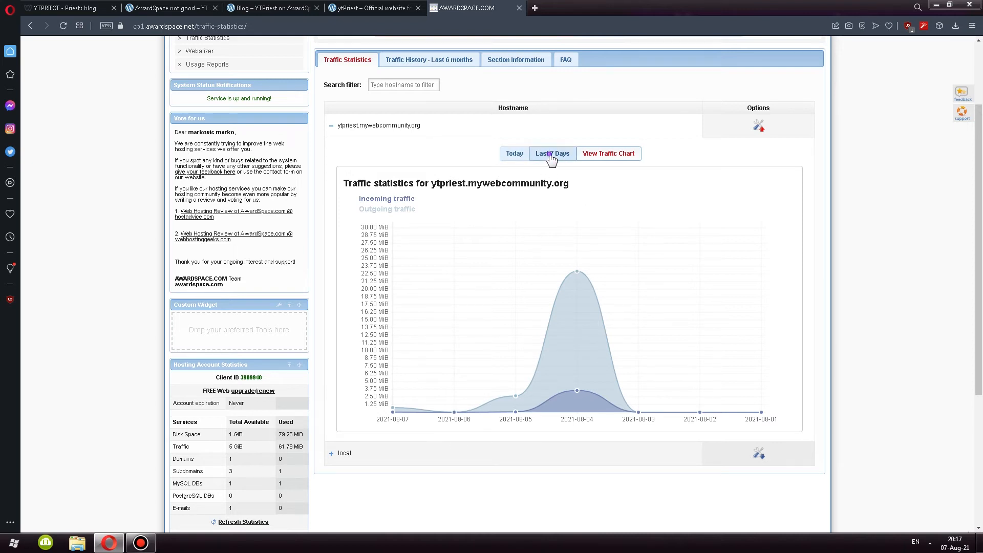
{"action": "left_click", "coordinate": [551, 153]}
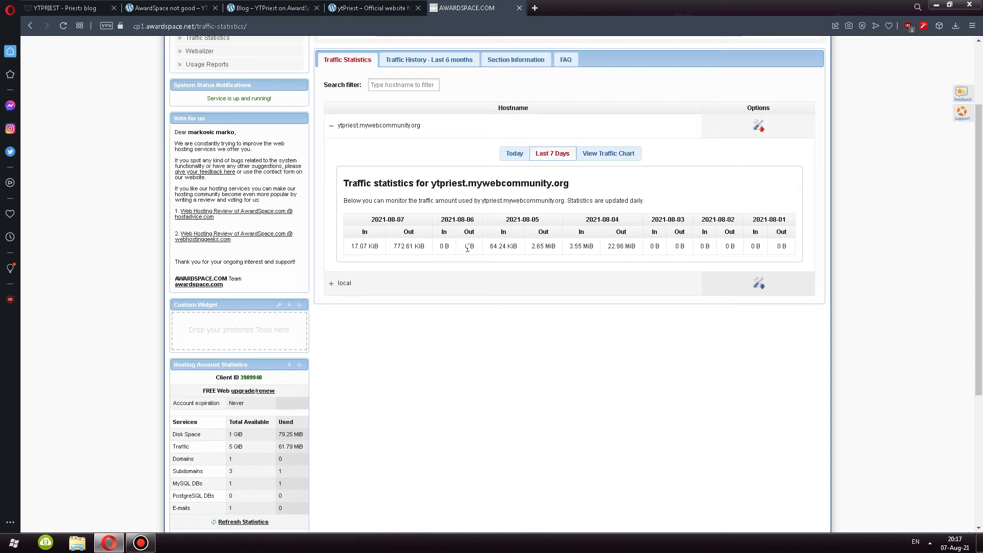
{"action": "mouse_move", "coordinate": [445, 246]}
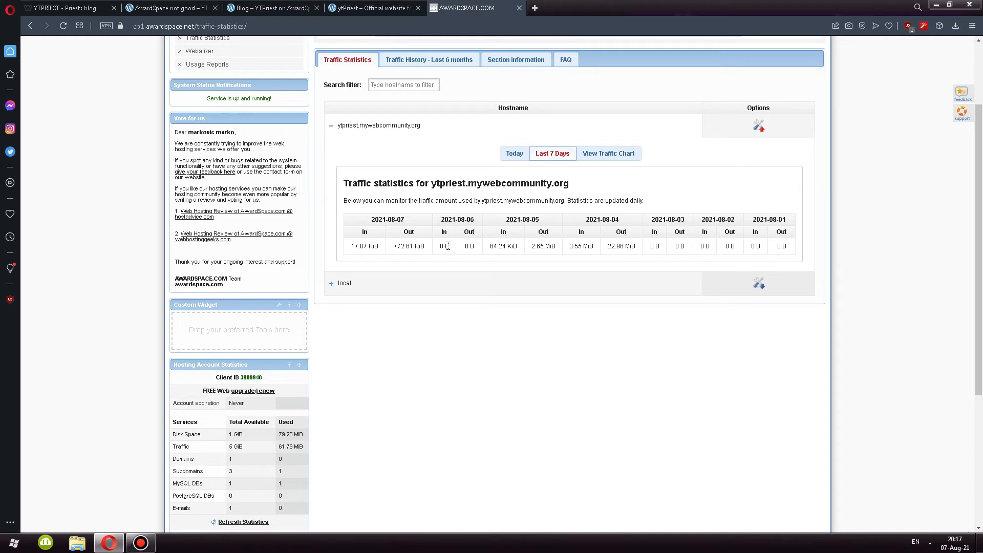
{"action": "mouse_move", "coordinate": [586, 232]}
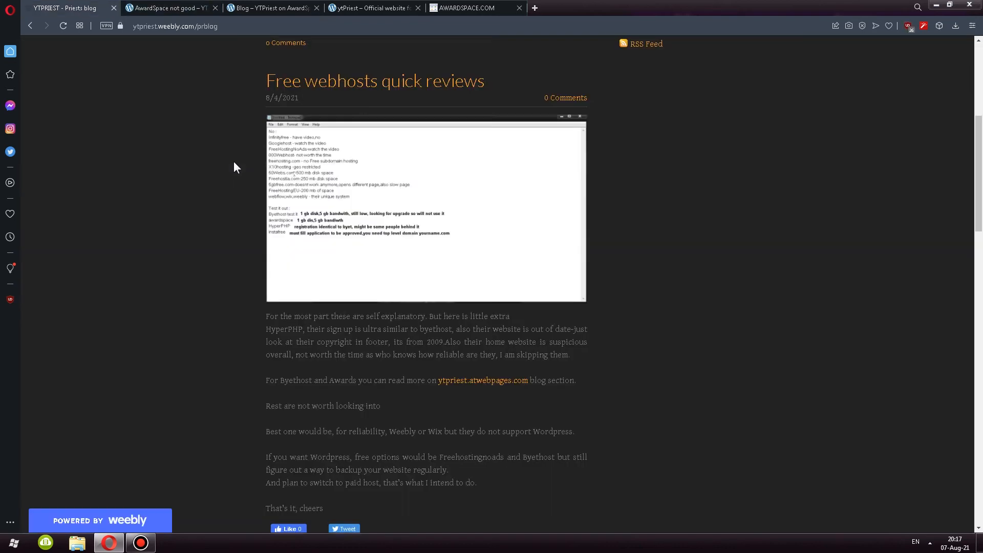
{"action": "mouse_move", "coordinate": [274, 92]}
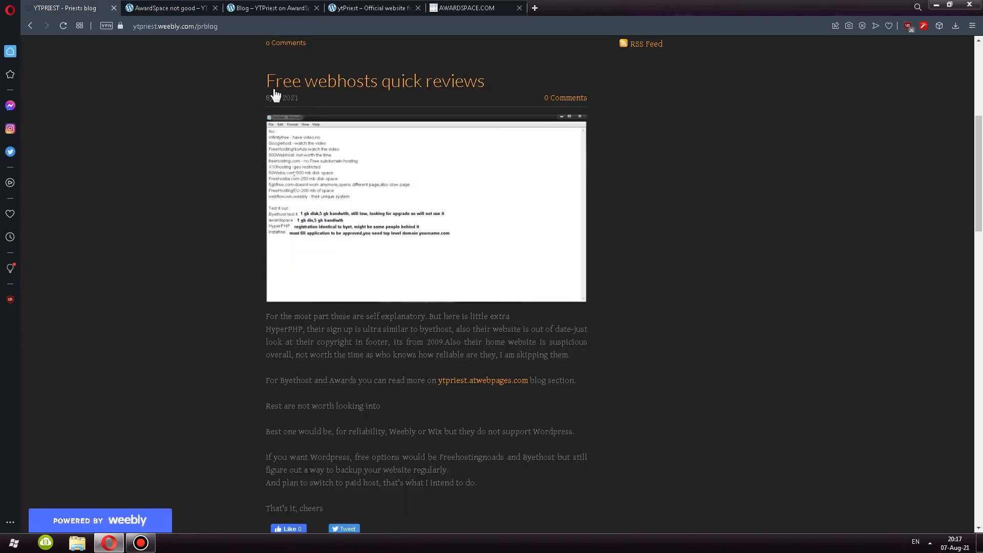
{"action": "mouse_move", "coordinate": [301, 192]}
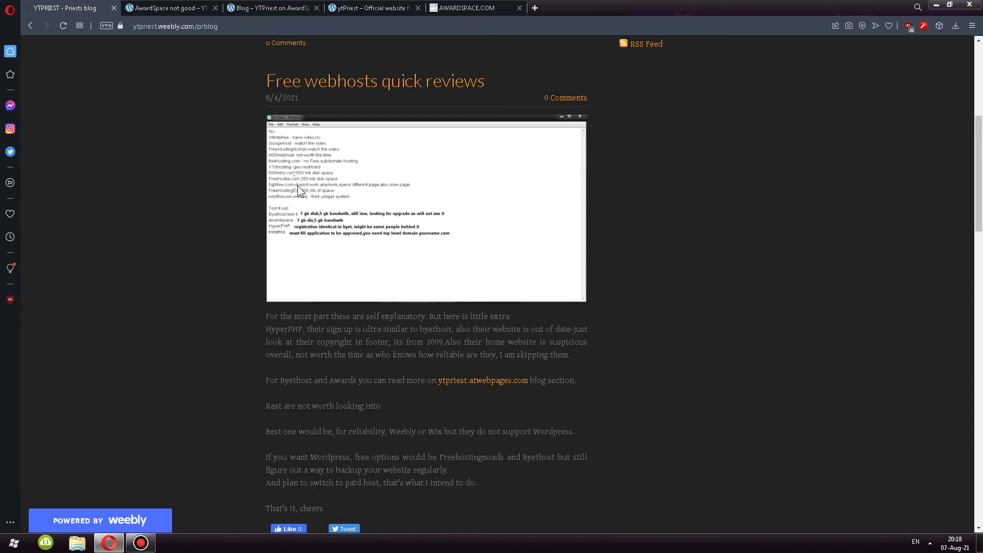
{"action": "mouse_move", "coordinate": [292, 178]}
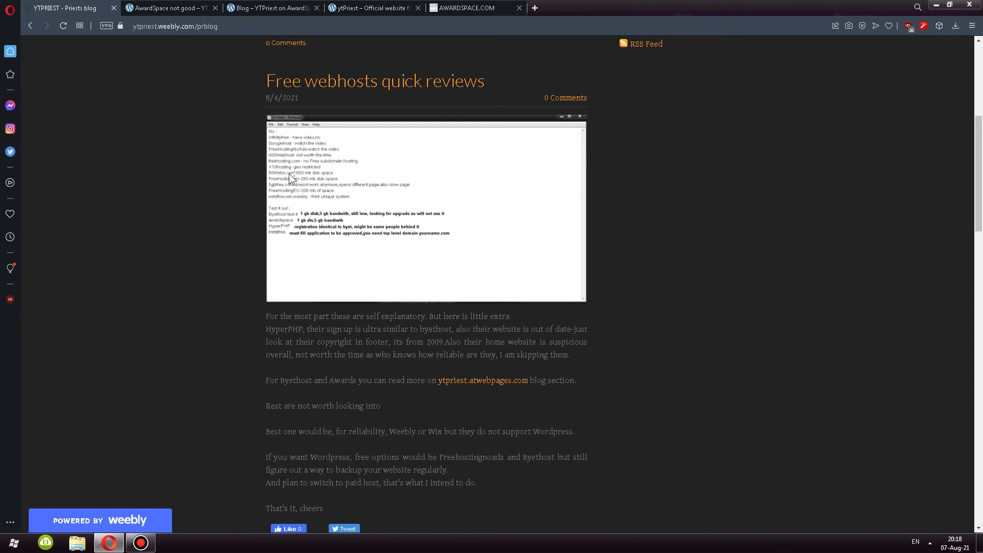
{"action": "mouse_move", "coordinate": [303, 264]}
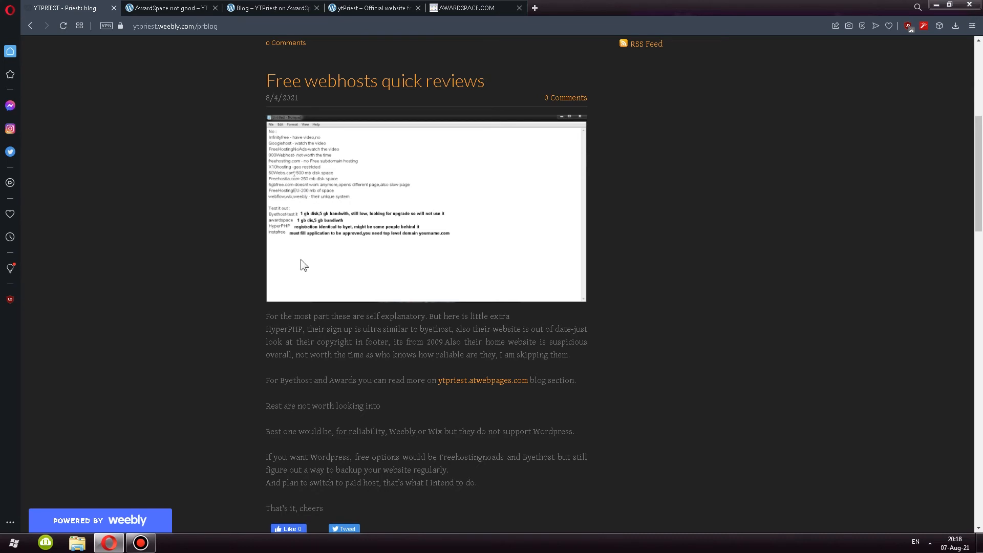
{"action": "mouse_move", "coordinate": [285, 213]}
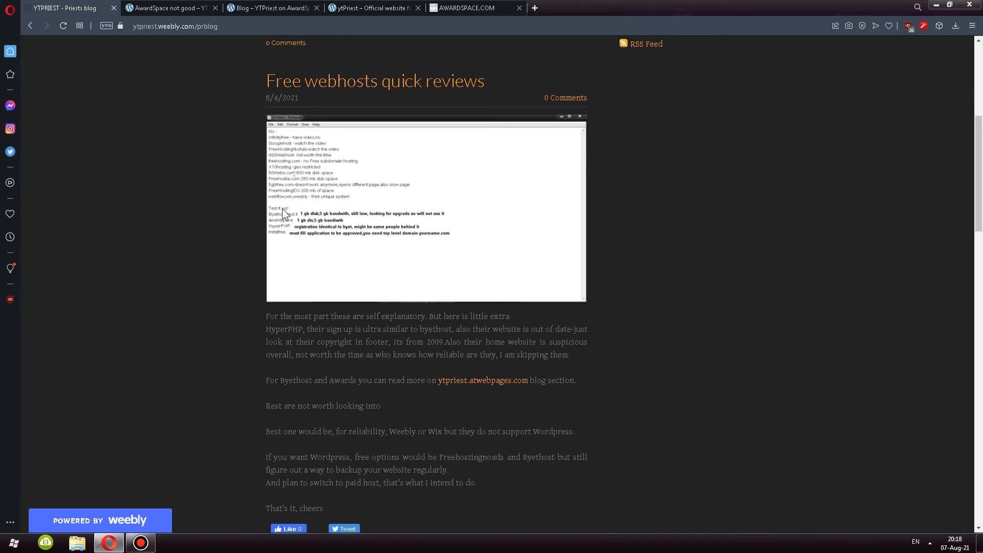
{"action": "mouse_move", "coordinate": [301, 210]}
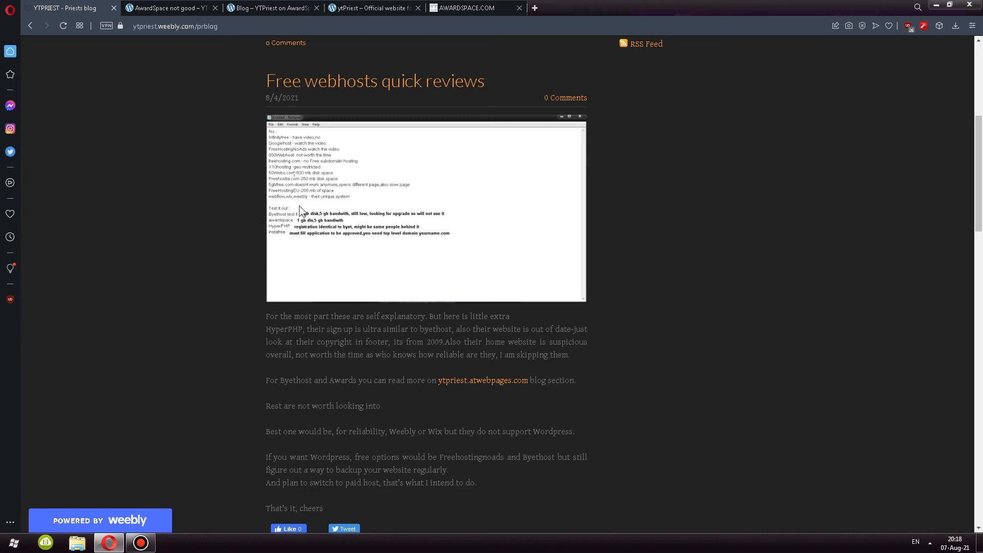
{"action": "mouse_move", "coordinate": [80, 99]}
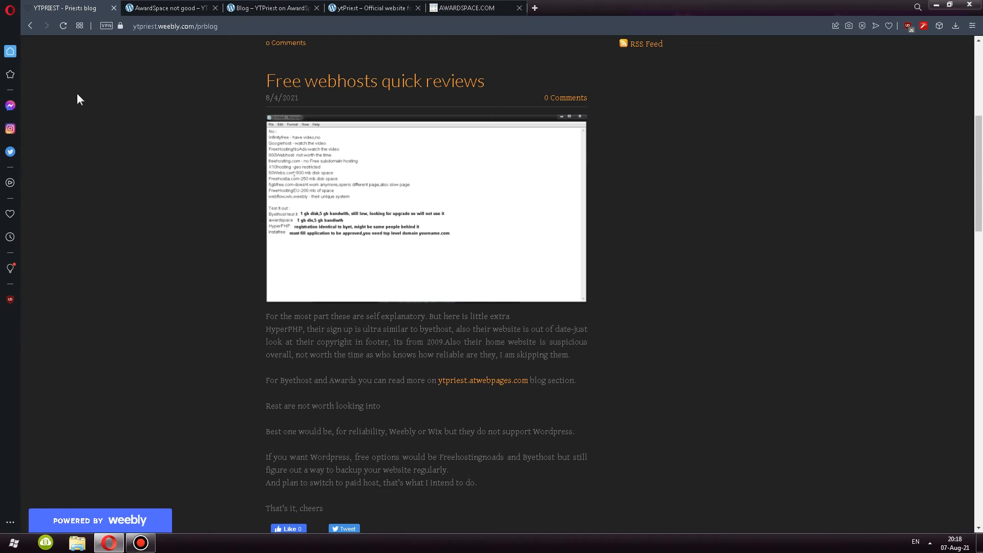
{"action": "mouse_move", "coordinate": [185, 150]}
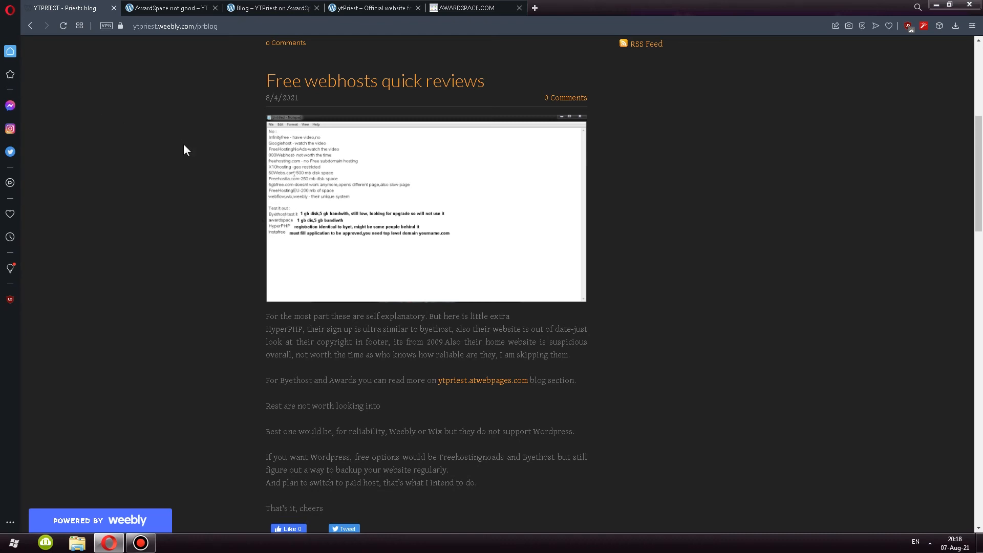
Review the AwardSpace Hosting Account Statistics and Features tables, then view the 'YTPriest on AwardSpace' homepage
{"action": "left_click", "coordinate": [467, 8]}
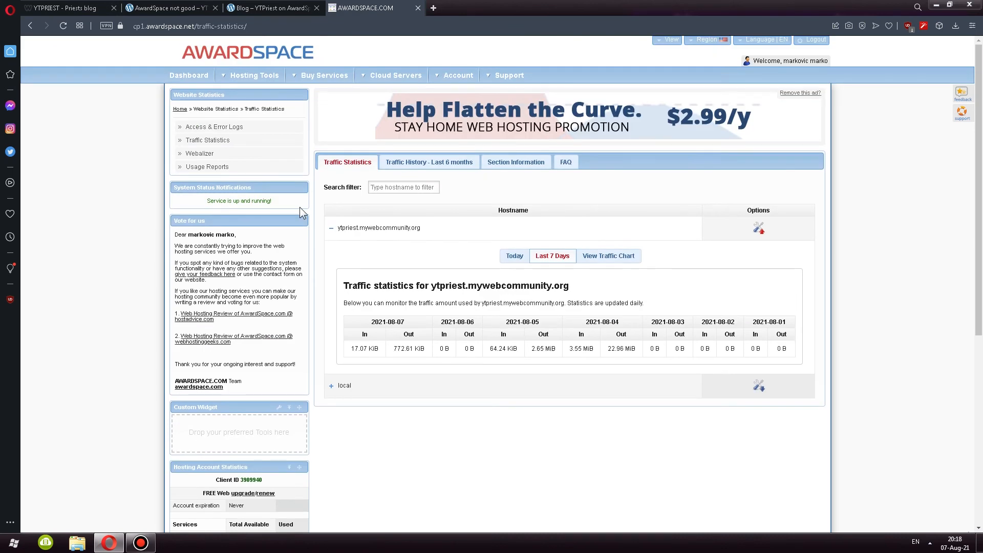
{"action": "scroll", "scroll_direction": "down", "scroll_amount": 3}
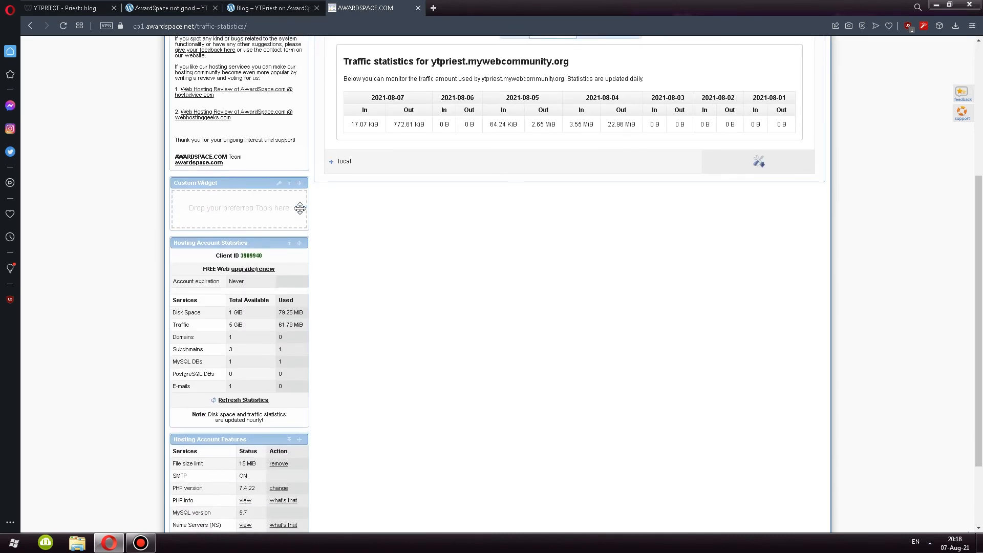
{"action": "scroll", "scroll_direction": "down", "scroll_amount": 3}
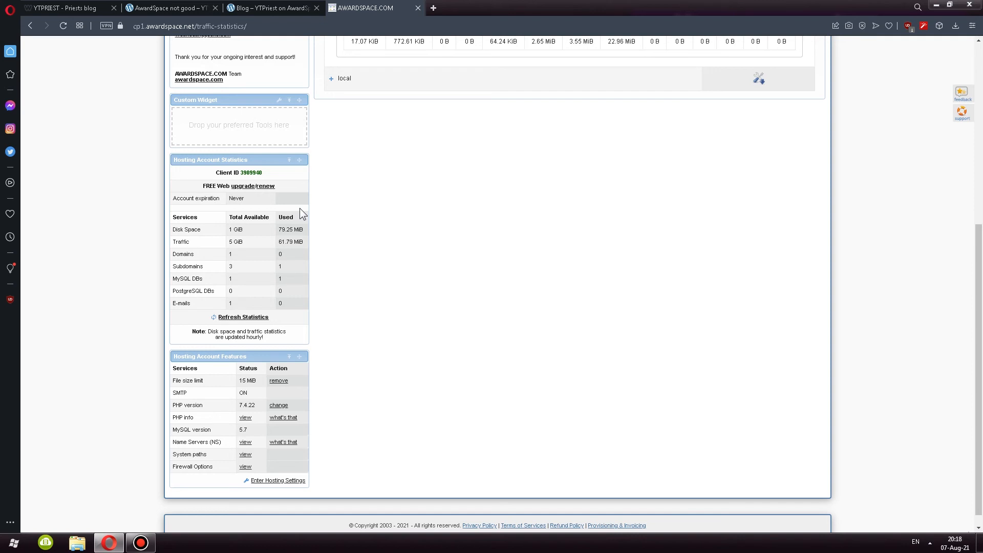
{"action": "left_click", "coordinate": [169, 8]}
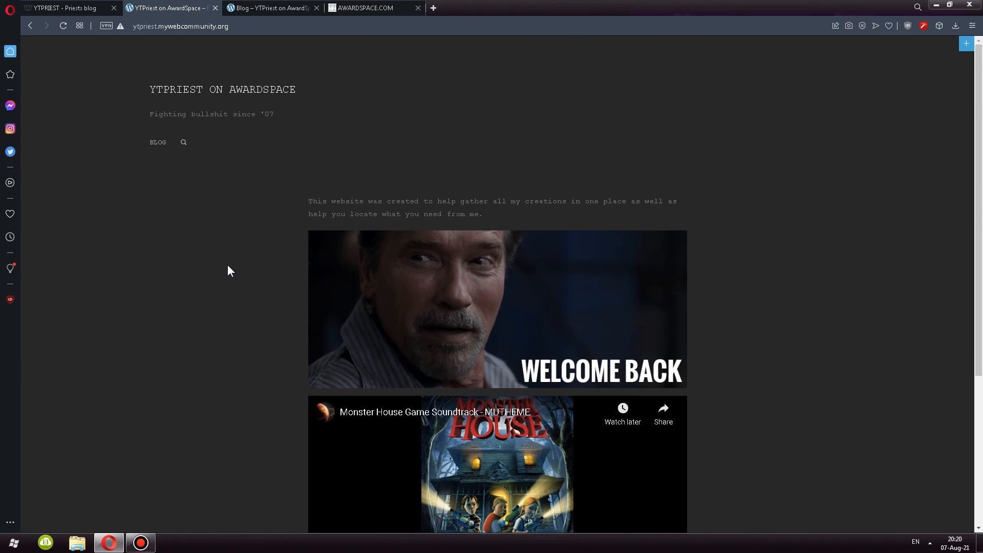
Open the 'AwardSpace not good' post listing the host's complaints
{"action": "left_click", "coordinate": [63, 8]}
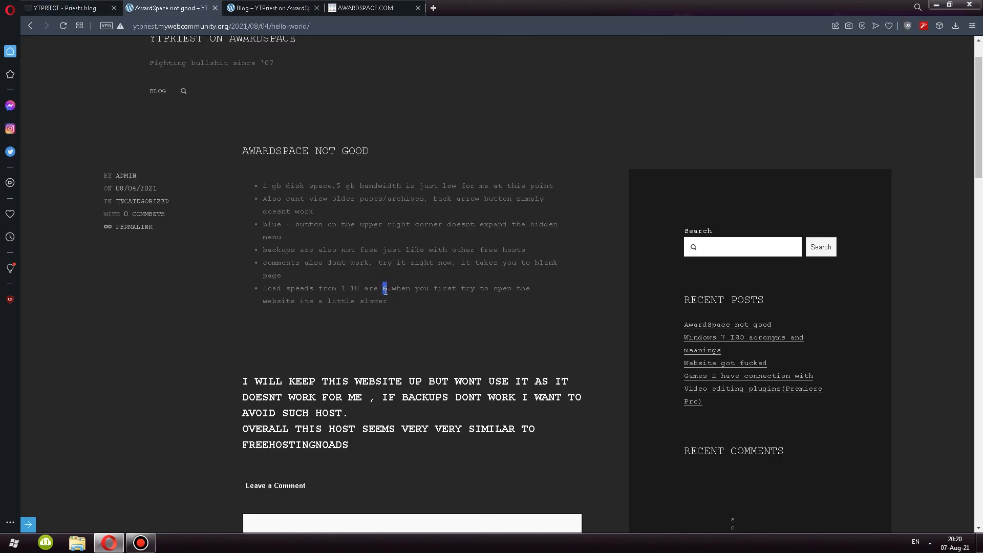
{"action": "mouse_move", "coordinate": [366, 319]}
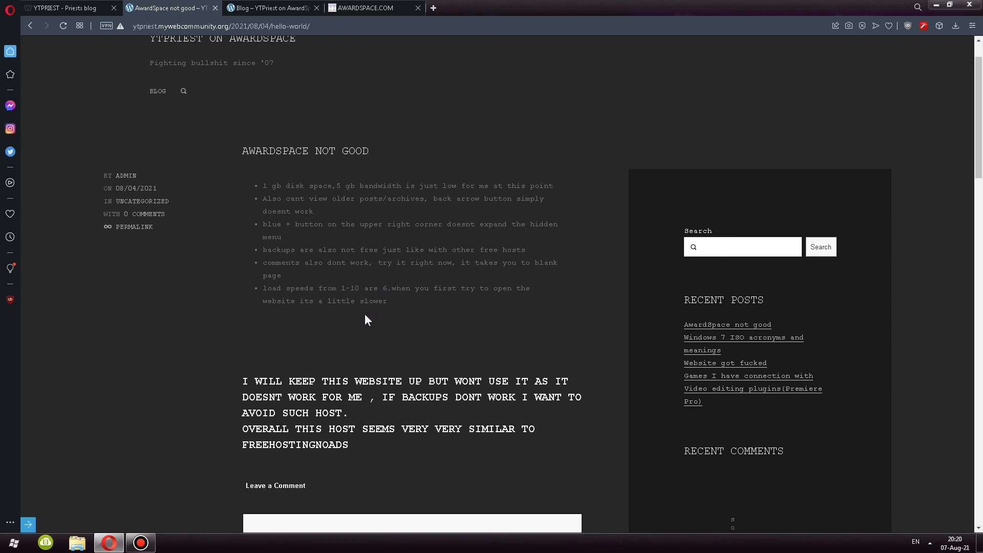
{"action": "mouse_move", "coordinate": [252, 265]}
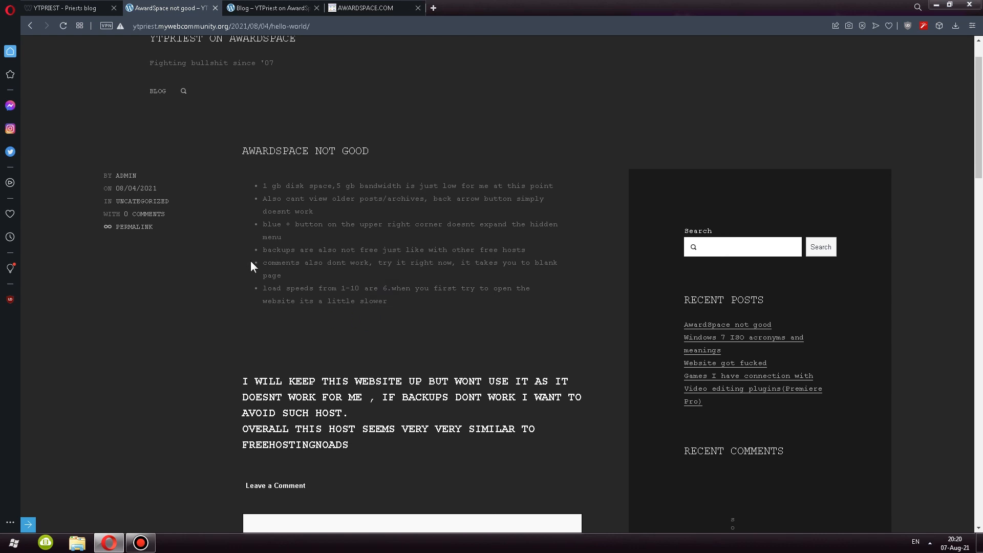
{"action": "mouse_move", "coordinate": [176, 302]}
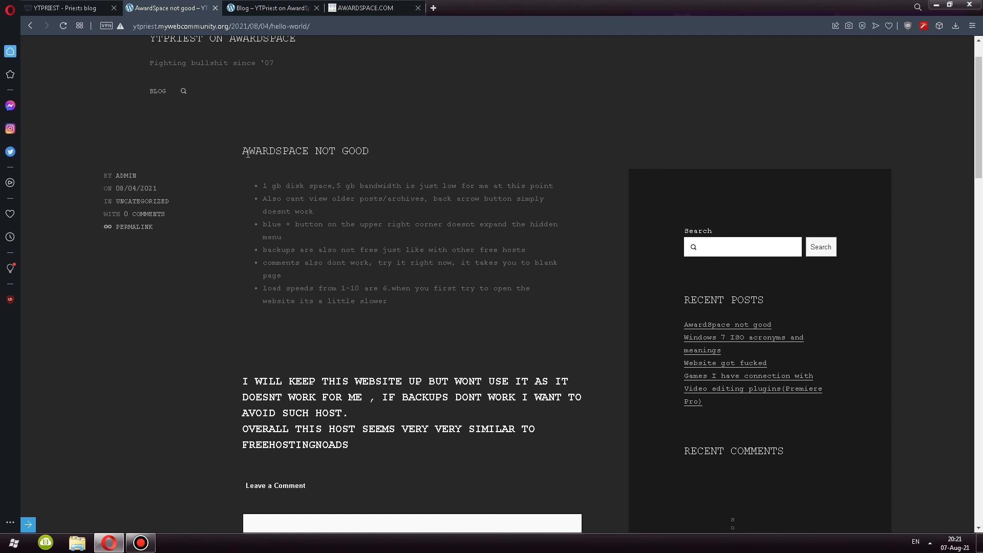
{"action": "mouse_move", "coordinate": [430, 145]}
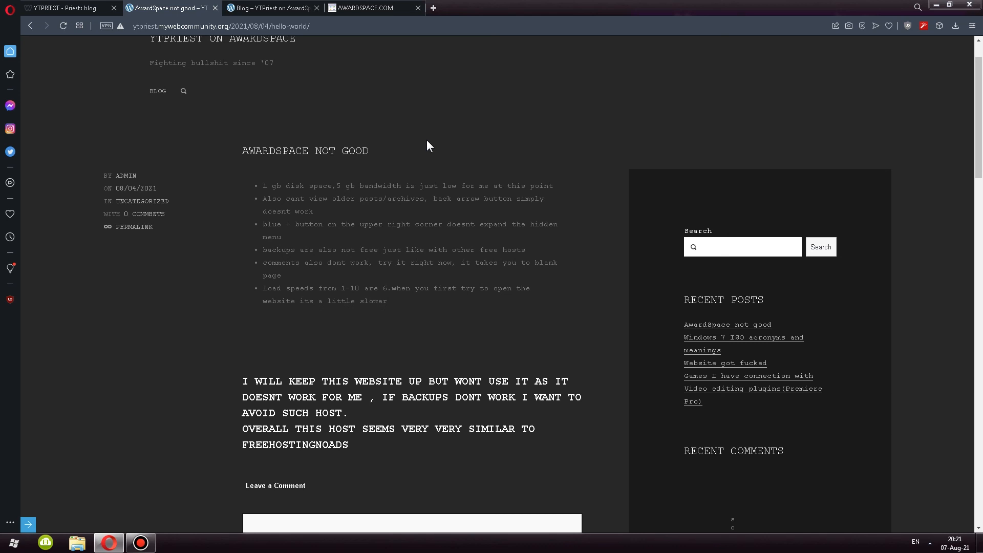
{"action": "mouse_move", "coordinate": [405, 142]}
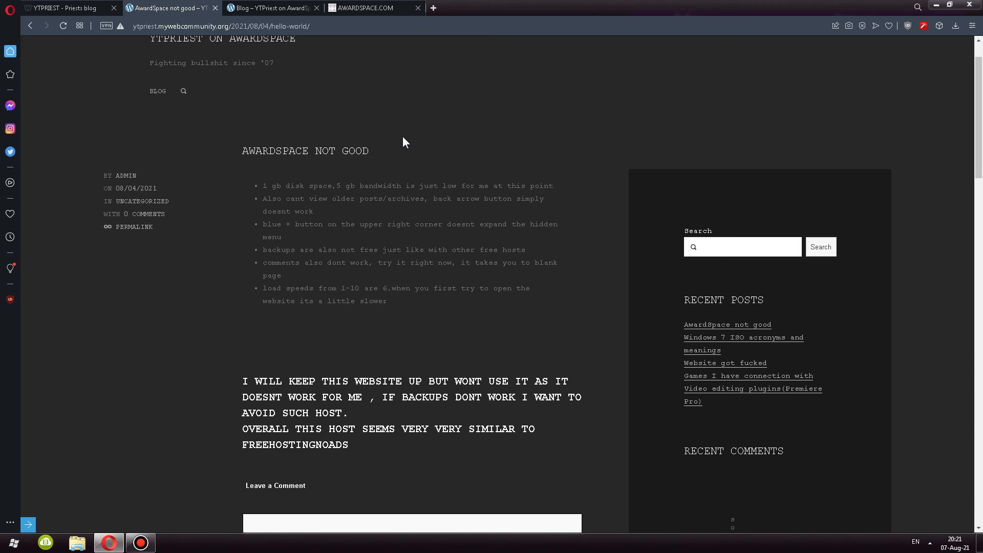